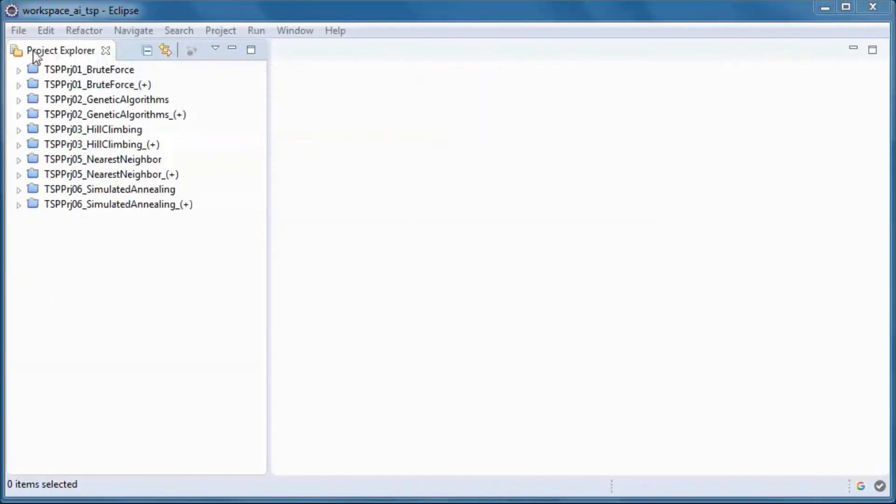
Import the existing TSPPrj04_RRHillClimbing project from its downloaded zip archive into the workspace.
{"action": "left_click", "coordinate": [18, 30]}
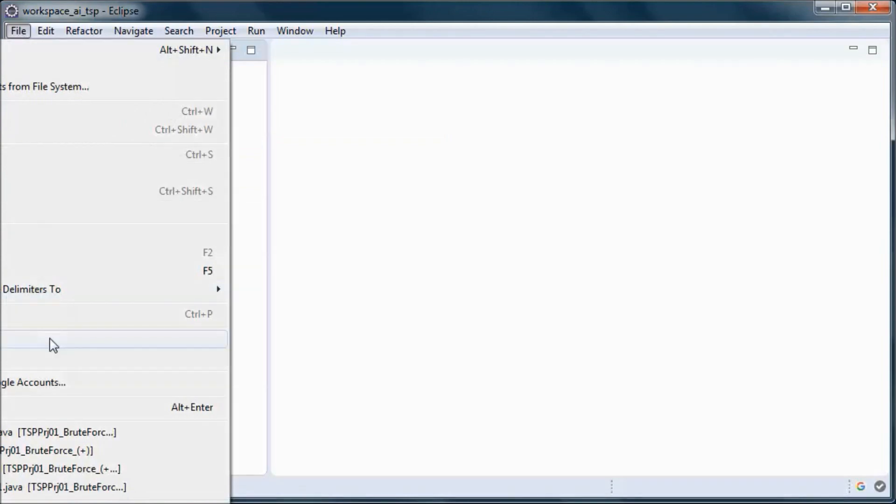
{"action": "left_click", "coordinate": [51, 342]}
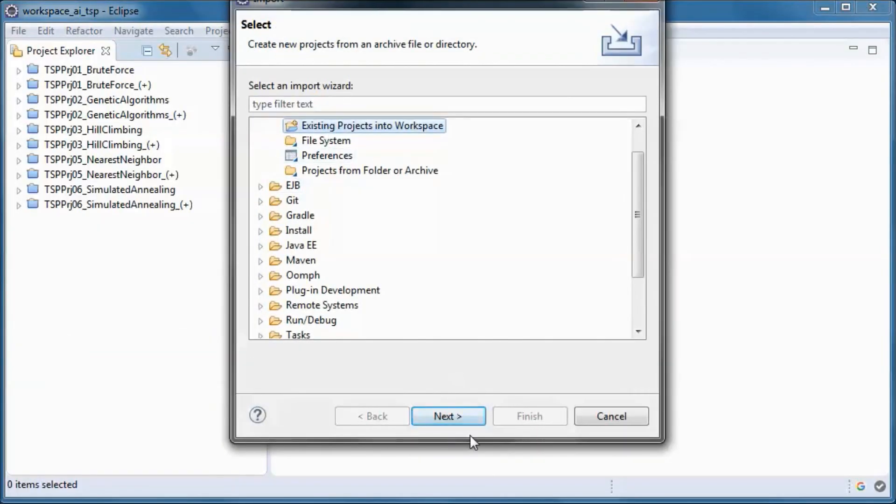
{"action": "left_click", "coordinate": [448, 416]}
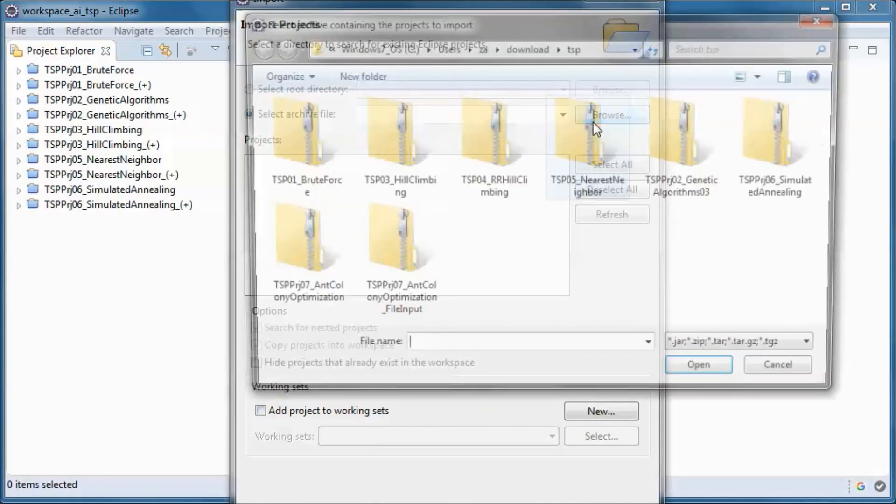
{"action": "left_click", "coordinate": [493, 131]}
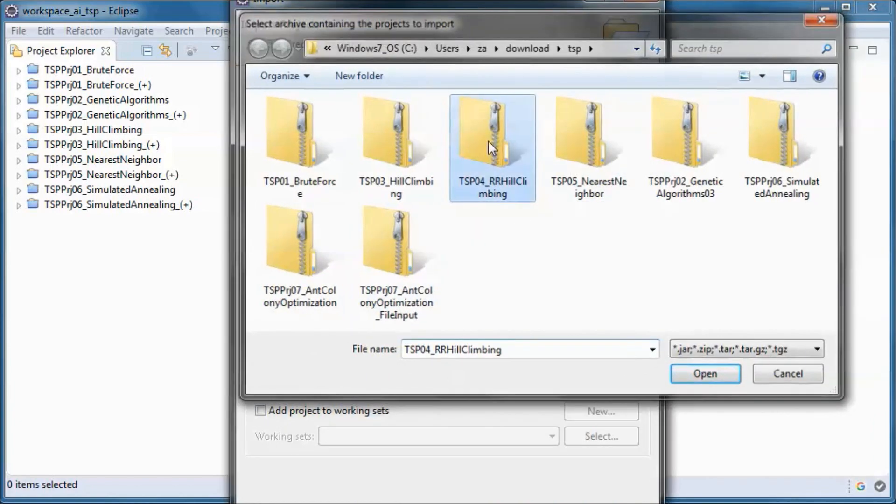
{"action": "left_click", "coordinate": [704, 373]}
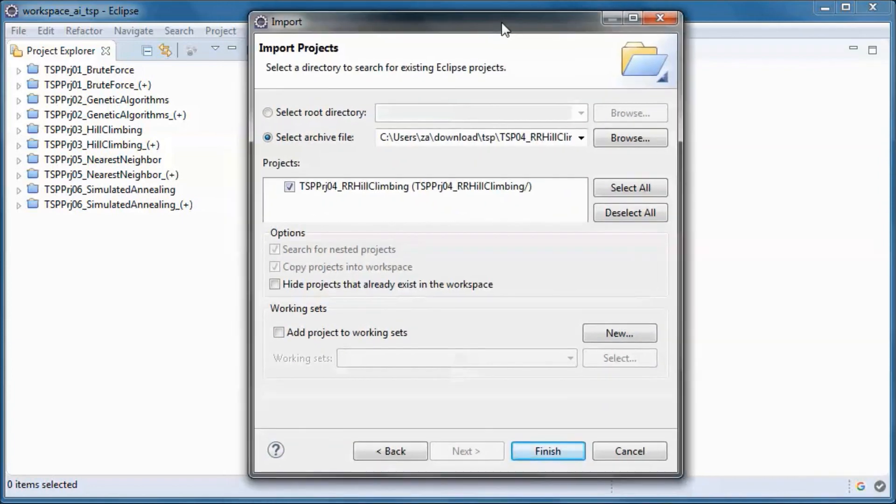
{"action": "left_click", "coordinate": [547, 451]}
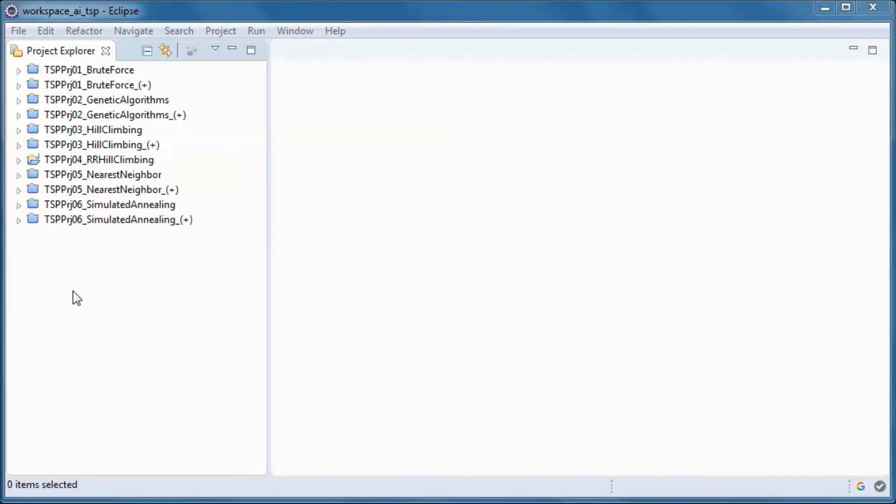
Create a Java project named TSPPrj04_RRHillClimbing_(+), declining the Java perspective switch.
{"action": "right_click", "coordinate": [78, 297]}
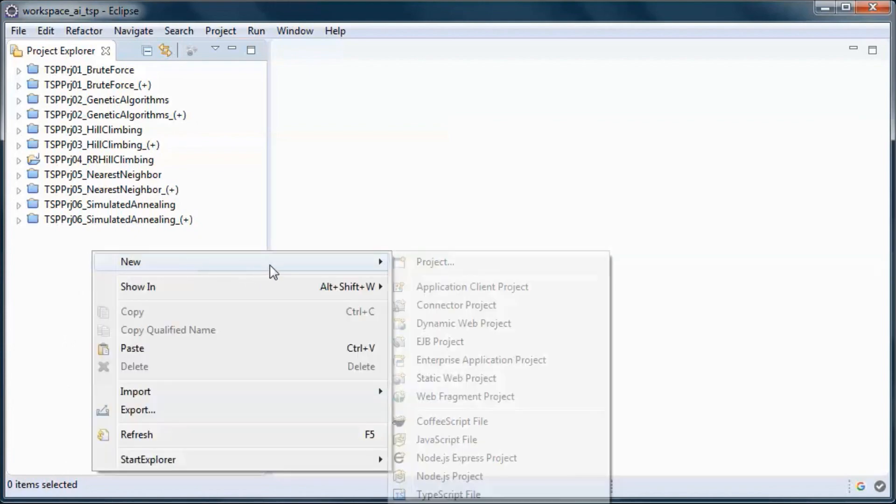
{"action": "left_click", "coordinate": [434, 262]}
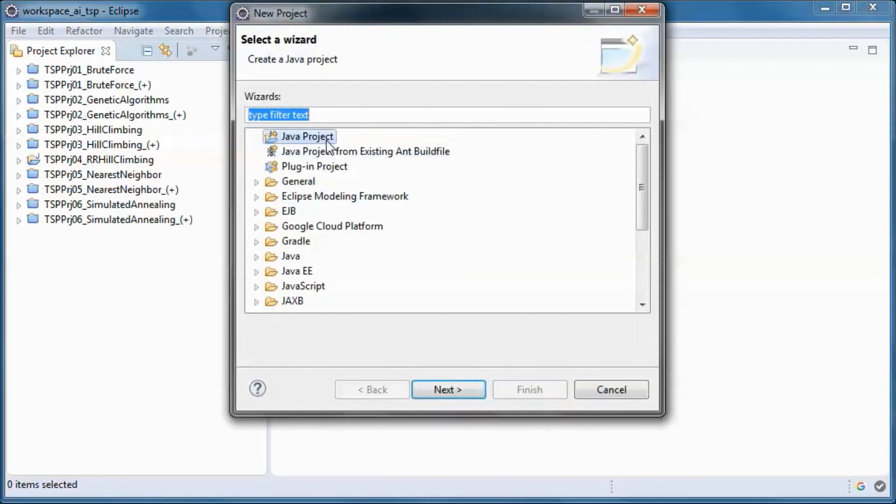
{"action": "left_click", "coordinate": [449, 389]}
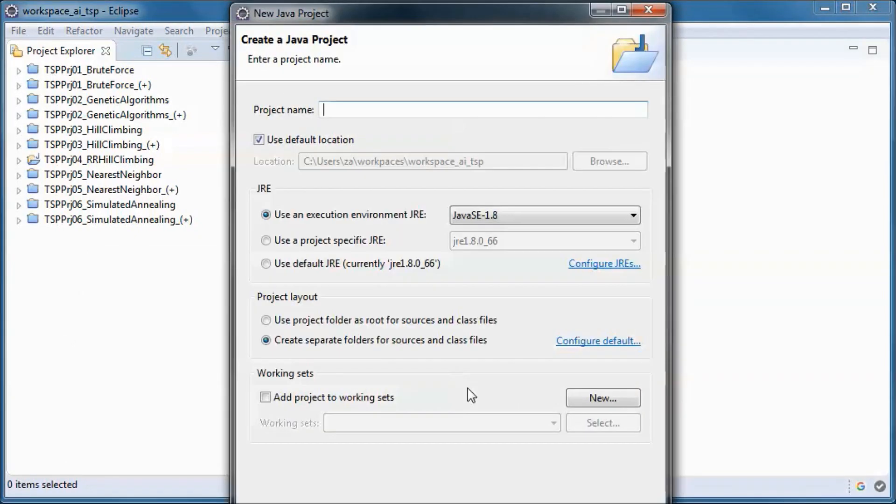
{"action": "type", "text": "TSPPrj04_RRHillClimbing_(+)"}
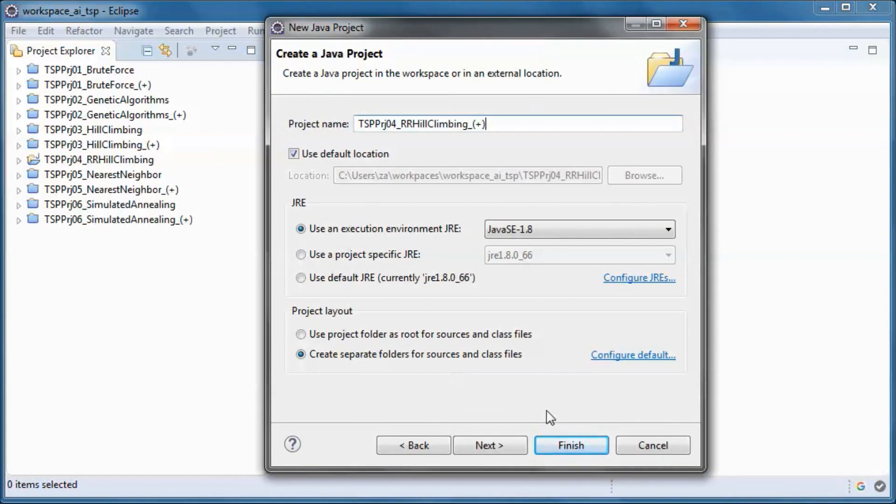
{"action": "left_click", "coordinate": [570, 445]}
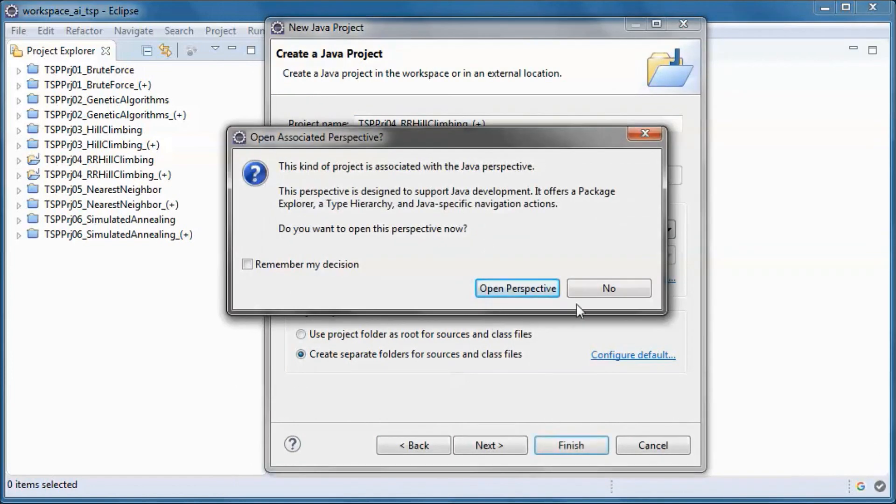
{"action": "left_click", "coordinate": [607, 288]}
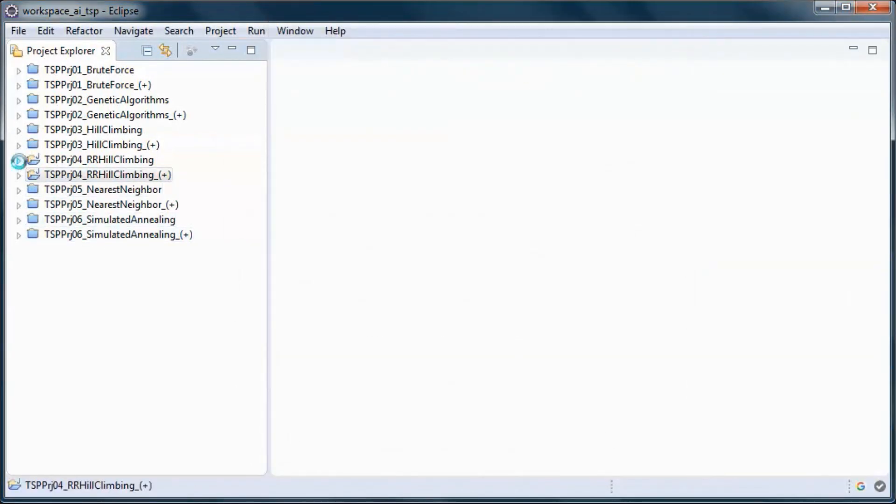
{"action": "left_click", "coordinate": [18, 160]}
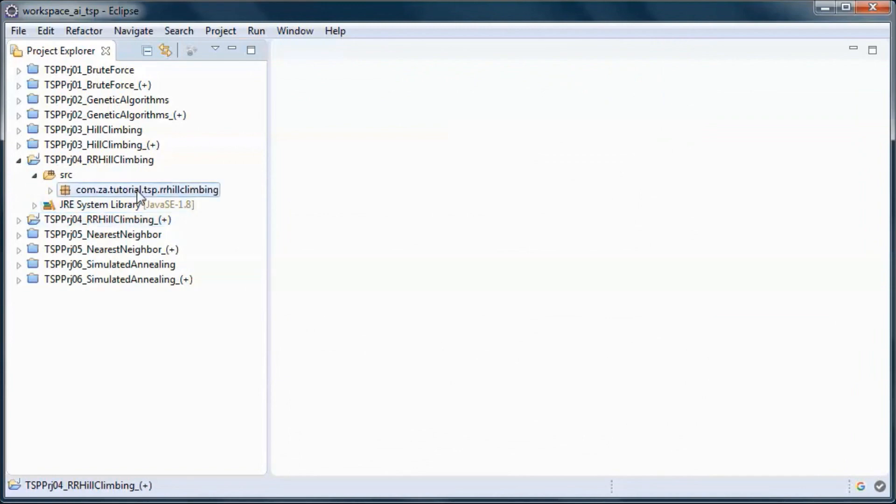
Copy the com.za.tutorial.tsp.rrhillclimbing package into the new project's src.
{"action": "right_click", "coordinate": [138, 190]}
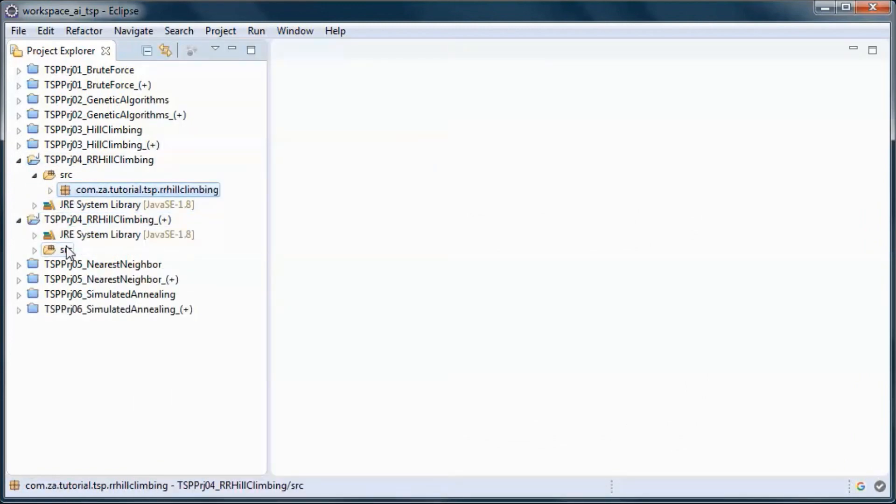
{"action": "left_click", "coordinate": [66, 250]}
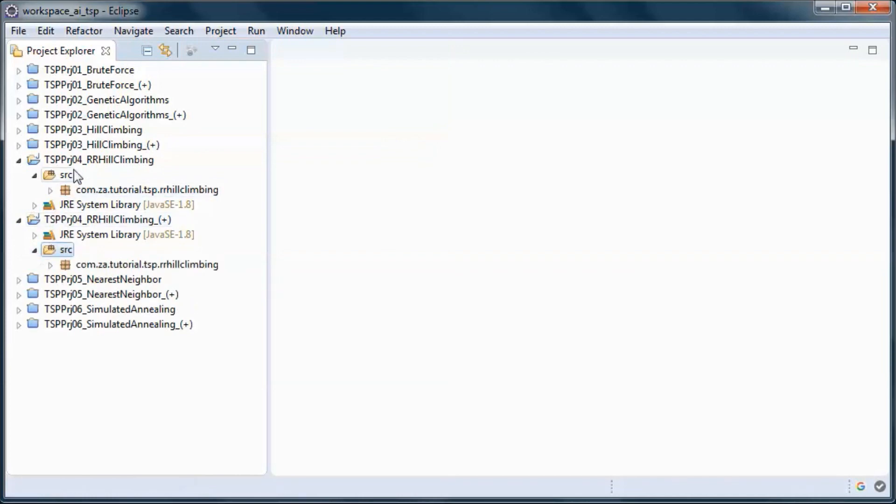
{"action": "right_click", "coordinate": [97, 160]}
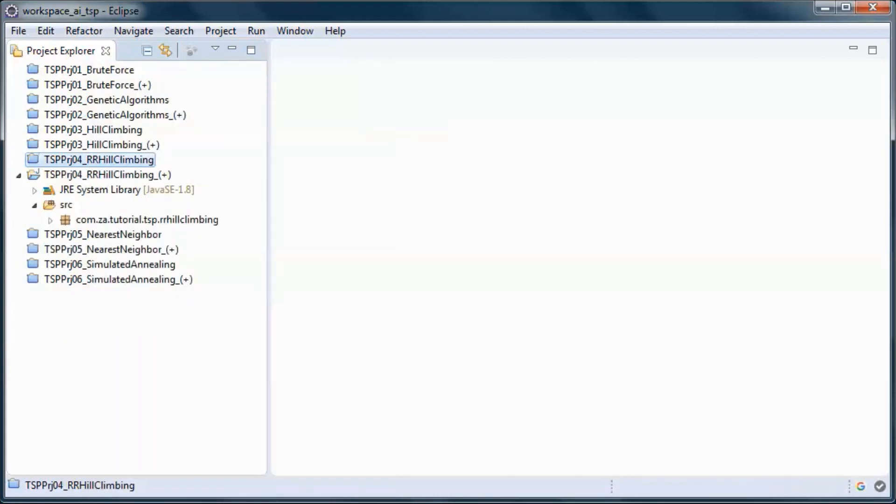
Copy sqlite-jdbc-3.27.2.jar from TSPPrj02_GeneticAlgorithms_(+) into TSPPrj04_RRHillClimbing_(+).
{"action": "left_click", "coordinate": [113, 114]}
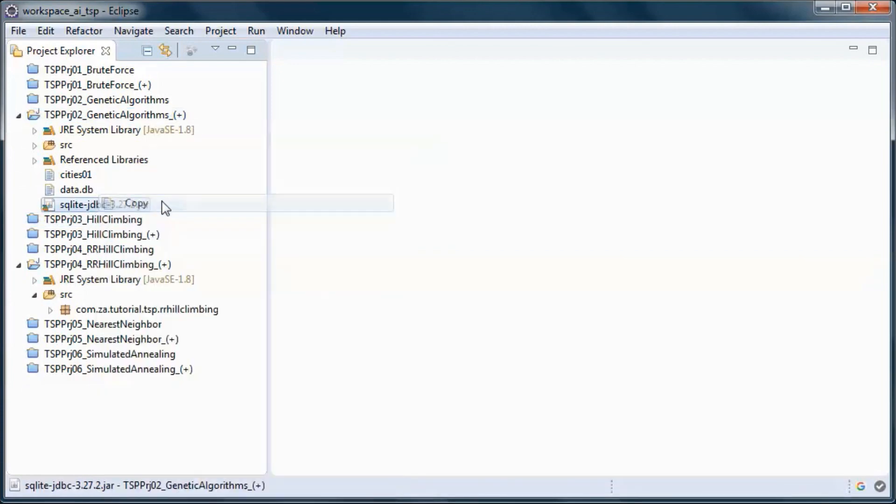
{"action": "left_click", "coordinate": [19, 115]}
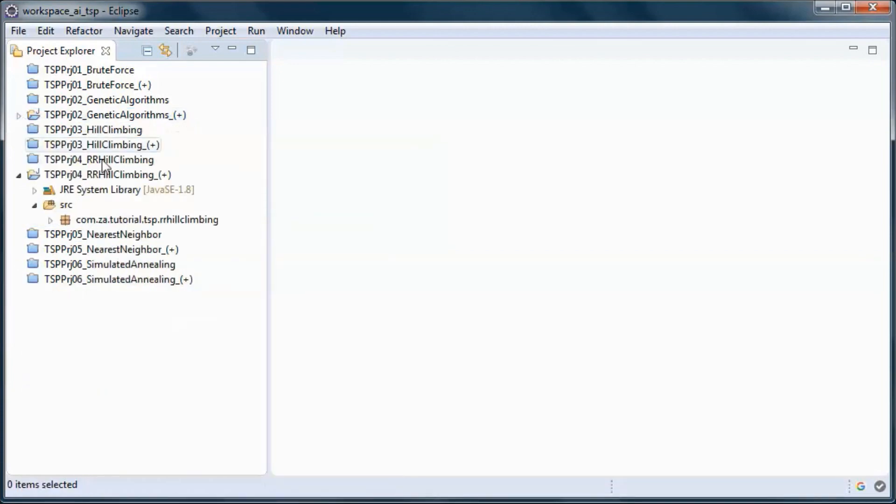
{"action": "left_click", "coordinate": [103, 175]}
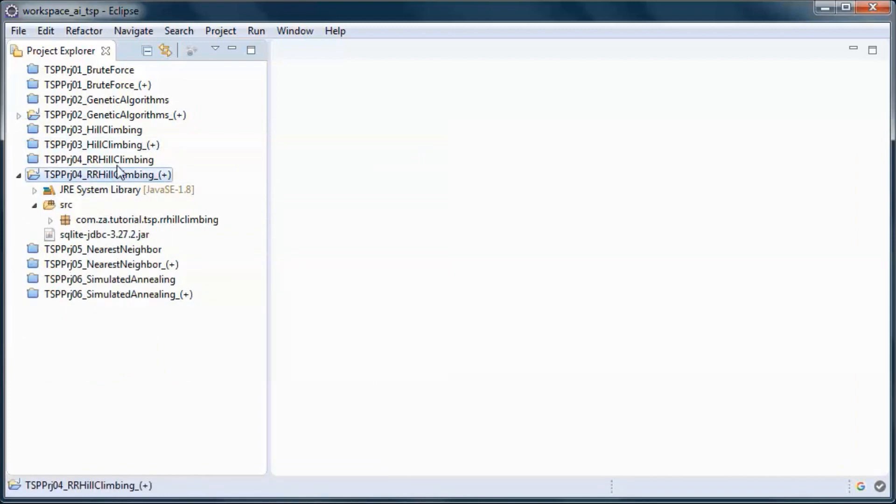
Add sqlite-jdbc-3.27.2.jar to the project's Java Build Path libraries via Add JARs.
{"action": "right_click", "coordinate": [105, 175]}
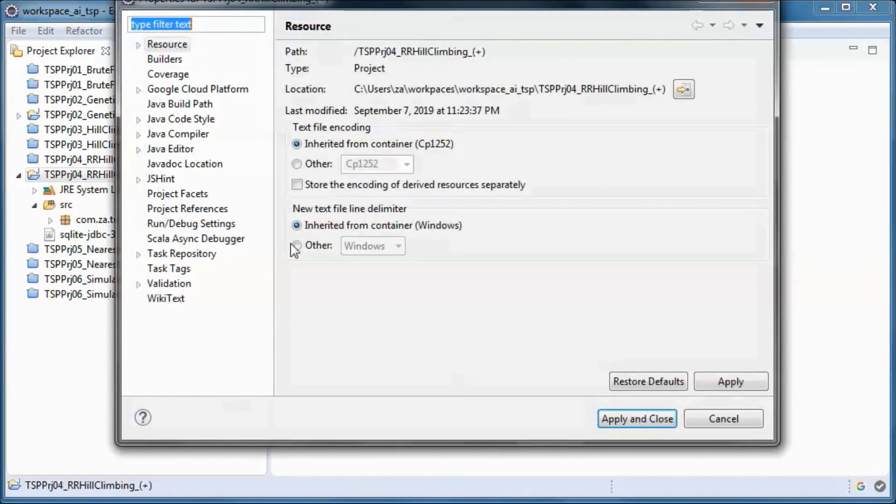
{"action": "left_click", "coordinate": [180, 103]}
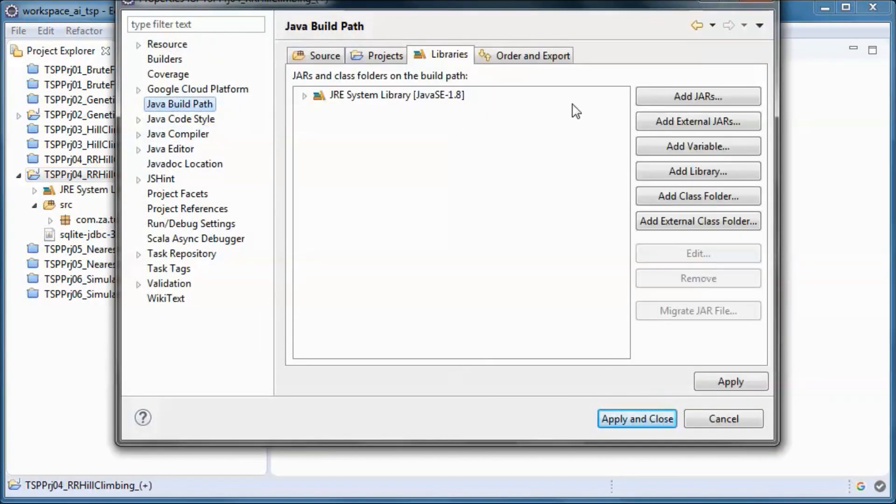
{"action": "left_click", "coordinate": [697, 96]}
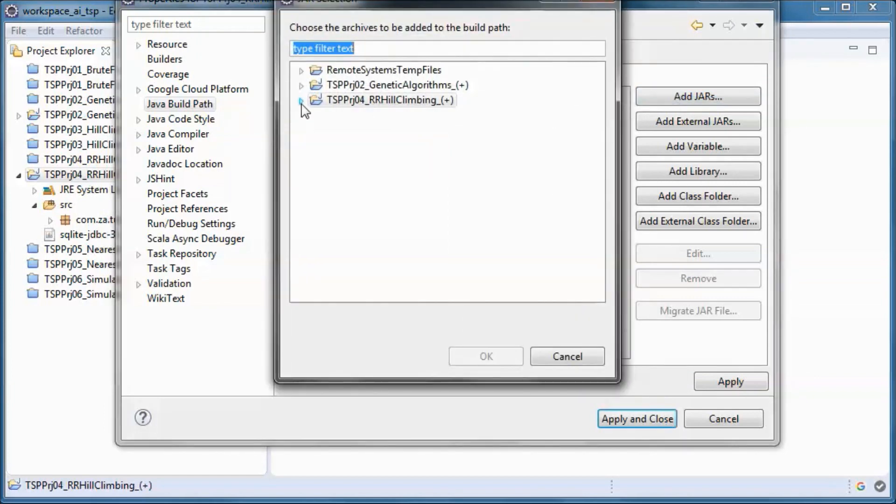
{"action": "left_click", "coordinate": [303, 100]}
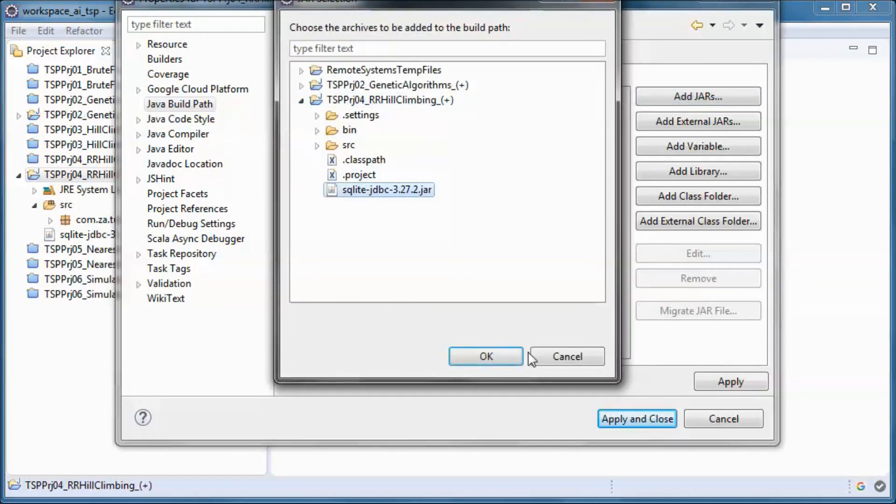
{"action": "left_click", "coordinate": [485, 356]}
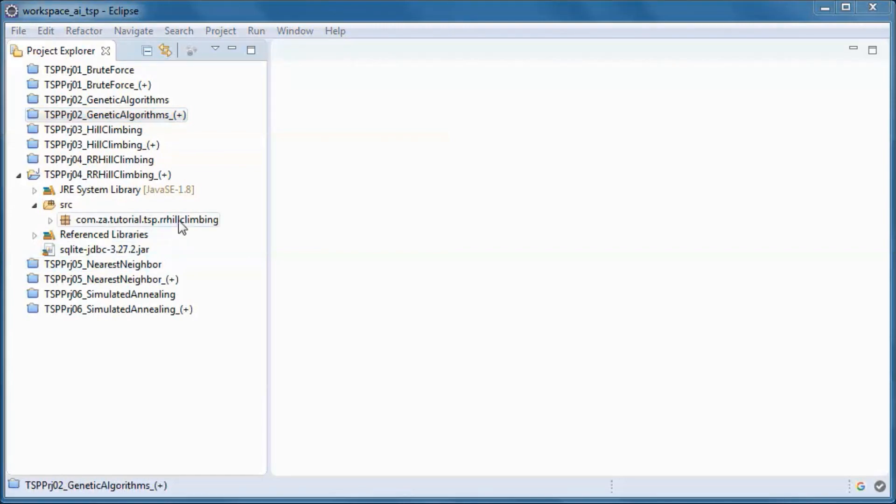
Create the com.za.tutorial.tsp.rrhillclimbing.driver package in the new project's src.
{"action": "right_click", "coordinate": [147, 220]}
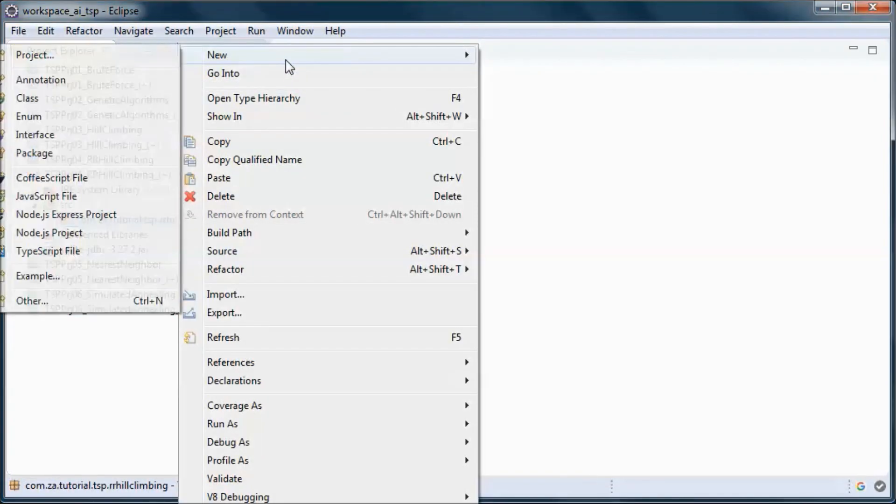
{"action": "left_click", "coordinate": [34, 152]}
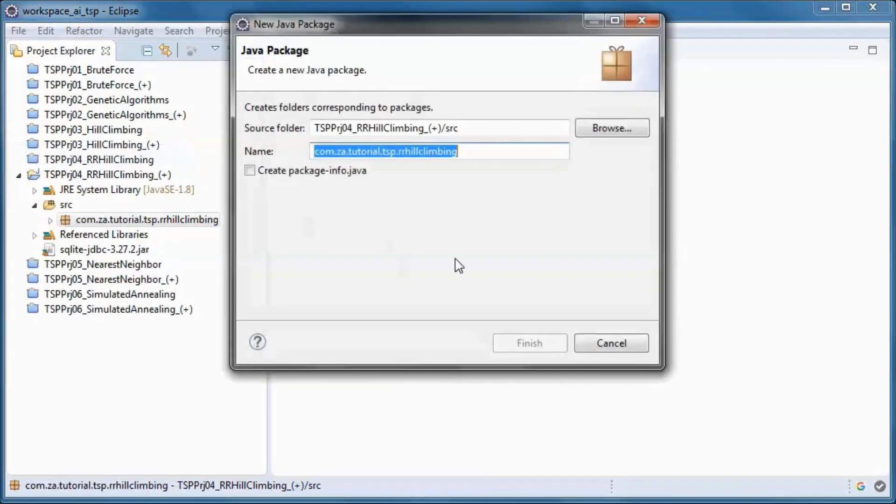
{"action": "type", "text": "."}
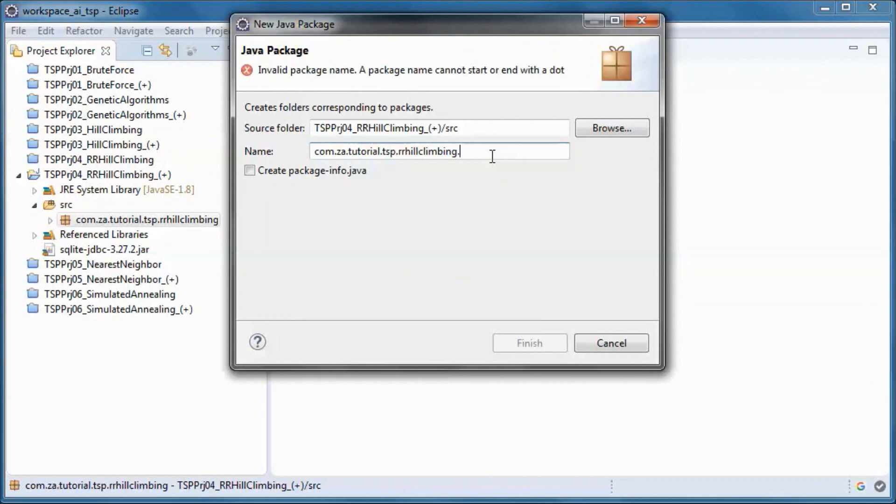
{"action": "type", "text": "driver"}
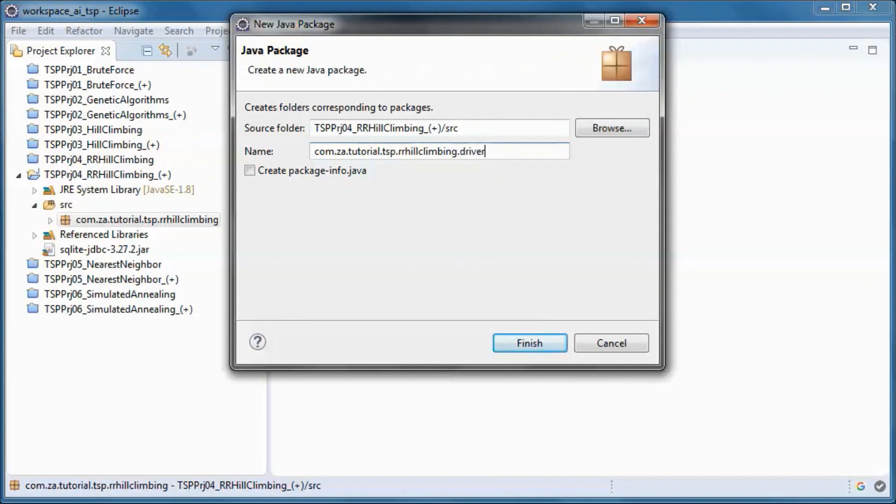
{"action": "left_click", "coordinate": [529, 343]}
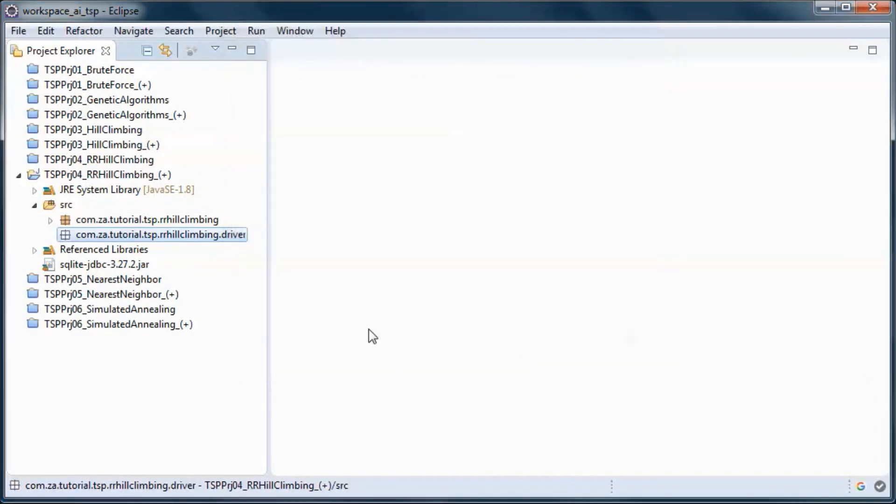
{"action": "left_click", "coordinate": [50, 219]}
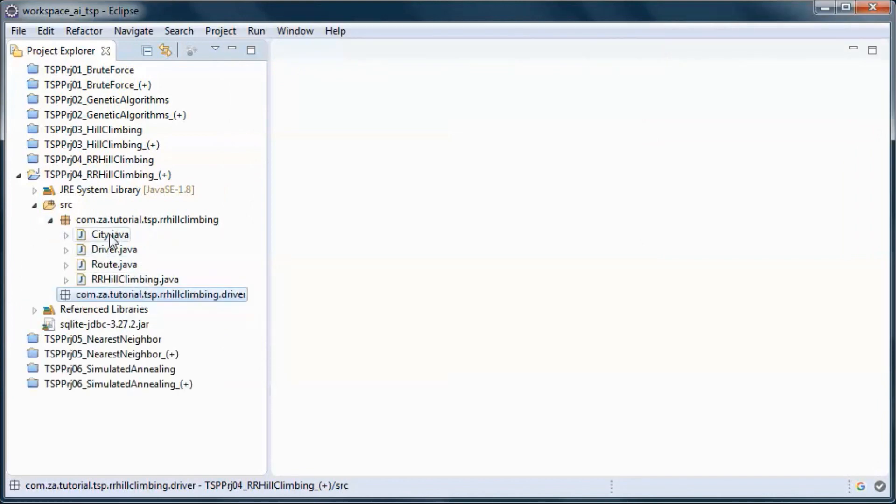
Move Driver.java into the com.za.tutorial.tsp.rrhillclimbing.driver package.
{"action": "right_click", "coordinate": [103, 249]}
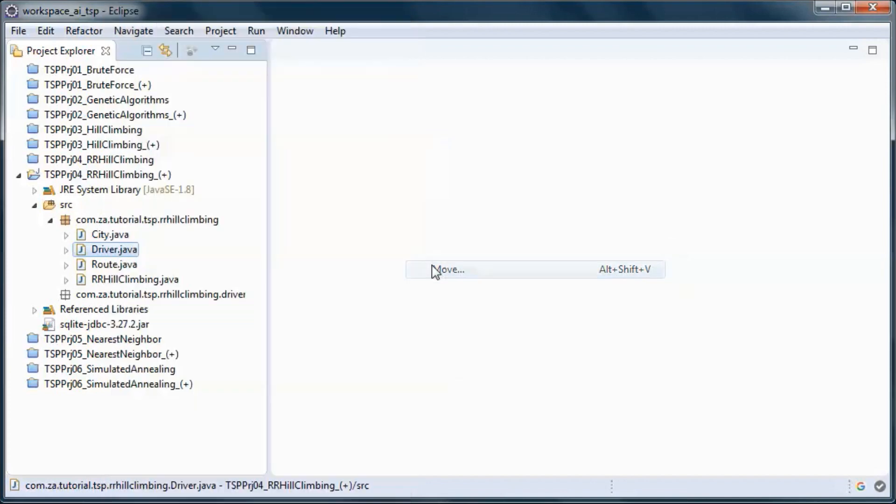
{"action": "left_click", "coordinate": [449, 269]}
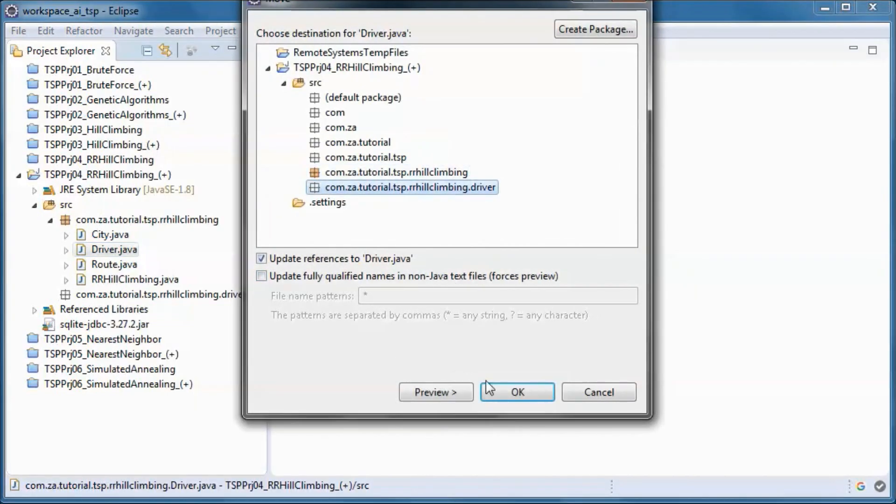
{"action": "left_click", "coordinate": [516, 392]}
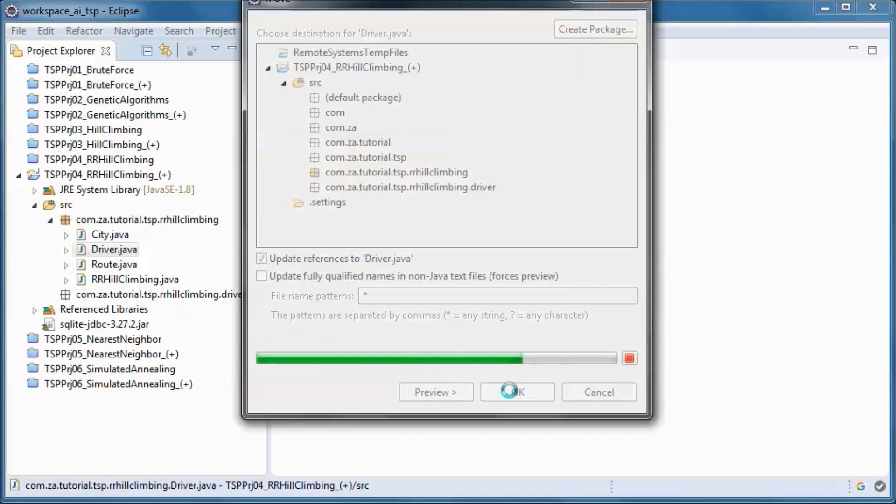
{"action": "left_click", "coordinate": [516, 392]}
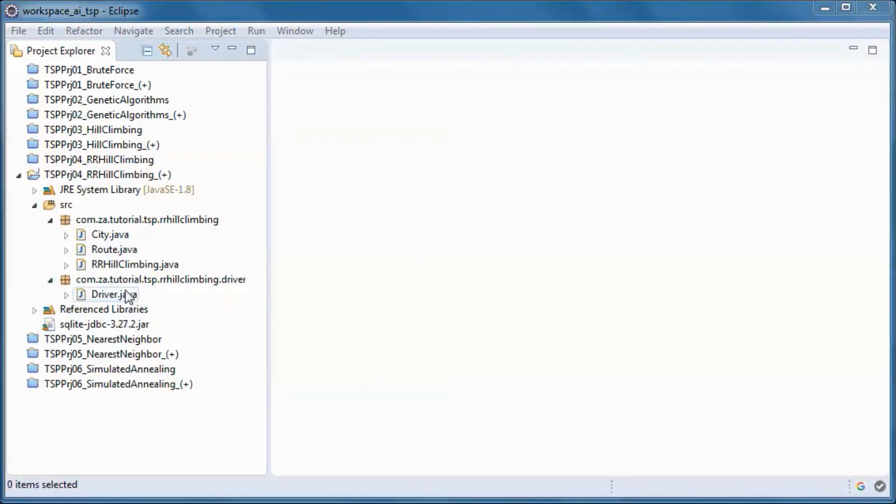
Paste copies of Driver.java as DBDriver and FileDriver in the driver package.
{"action": "right_click", "coordinate": [110, 294]}
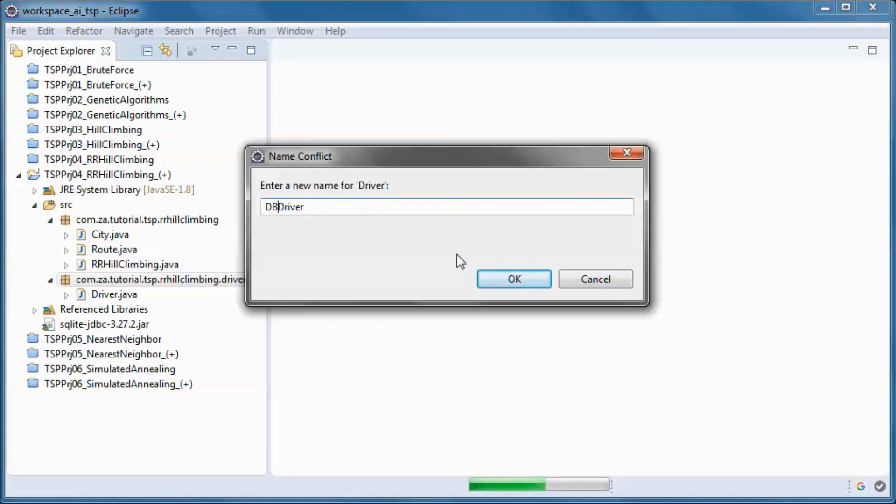
{"action": "left_click", "coordinate": [512, 279]}
{"action": "type", "text": "File"}
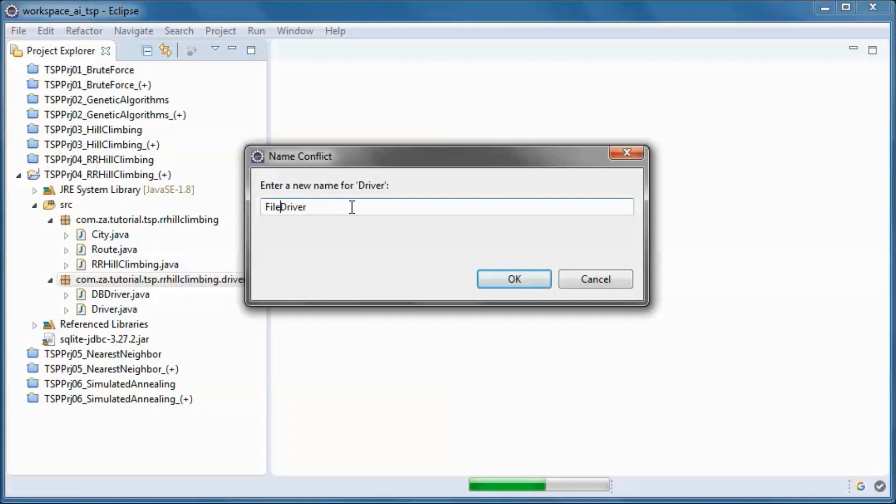
{"action": "left_click", "coordinate": [513, 279]}
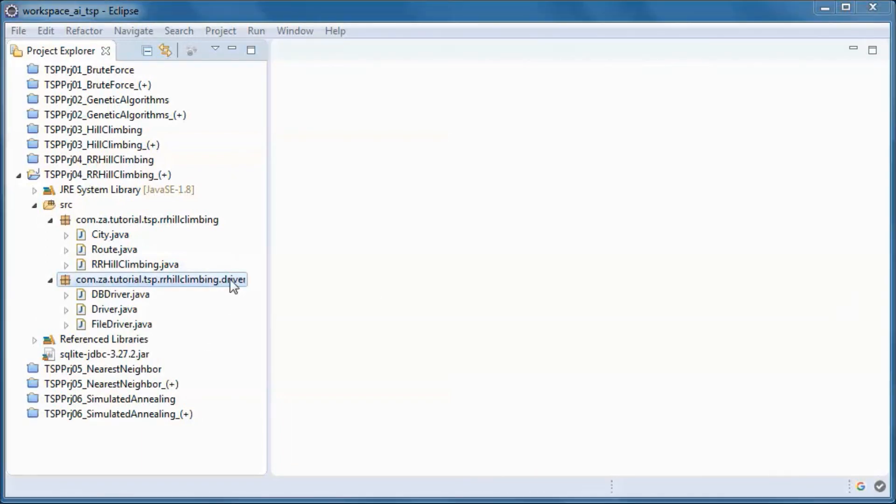
Create class CreateDB01 in the driver package with a public static void main stub.
{"action": "right_click", "coordinate": [159, 279]}
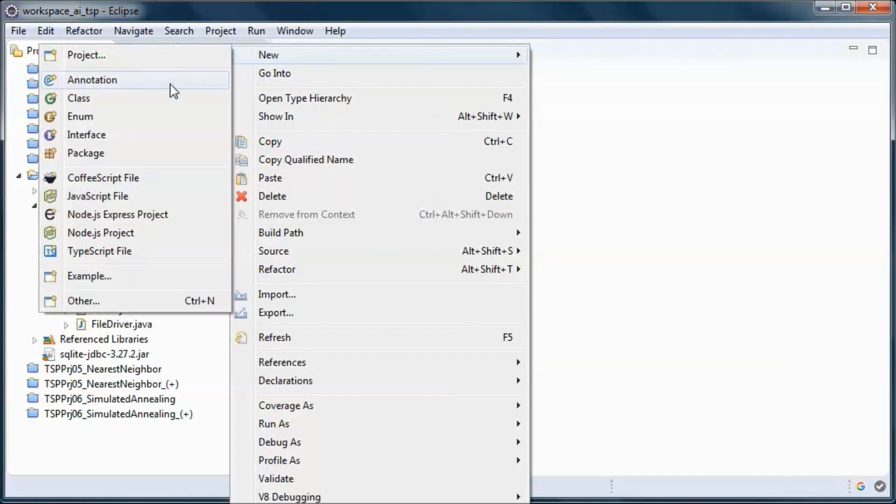
{"action": "left_click", "coordinate": [78, 98]}
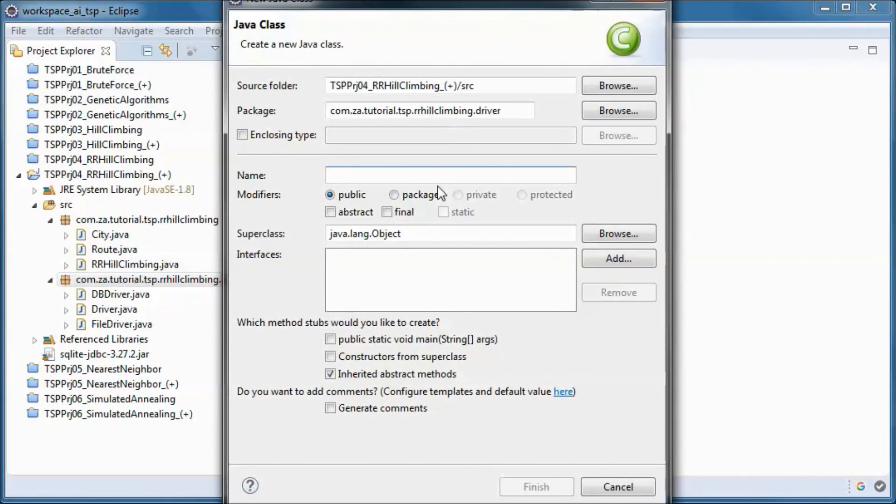
{"action": "type", "text": "CreateDB01"}
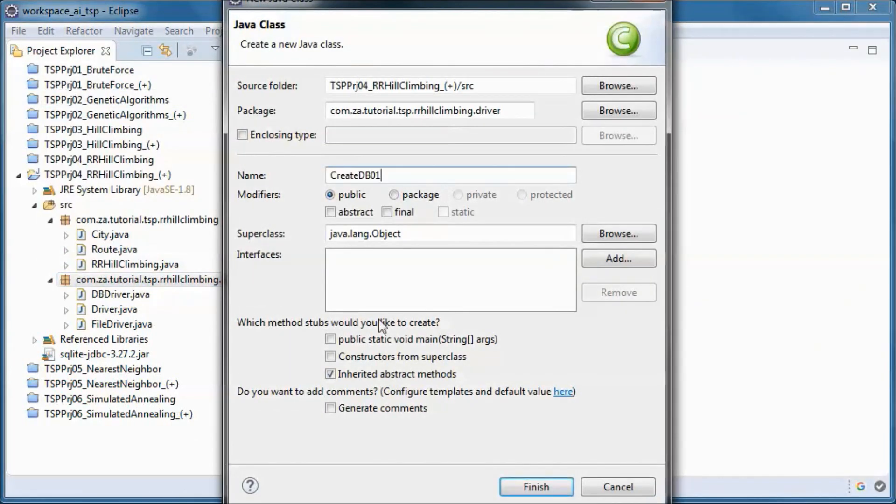
{"action": "left_click", "coordinate": [330, 339]}
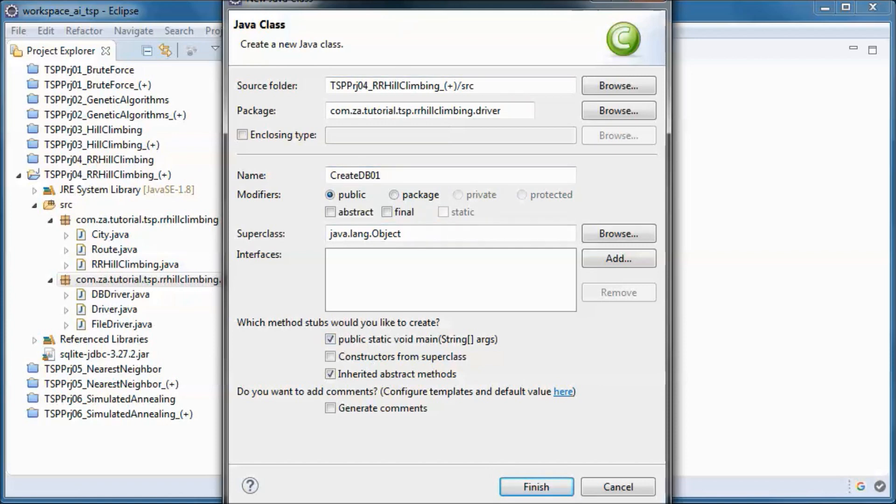
{"action": "left_click_drag", "start_coordinate": [440, 2], "coordinate": [444, 29]}
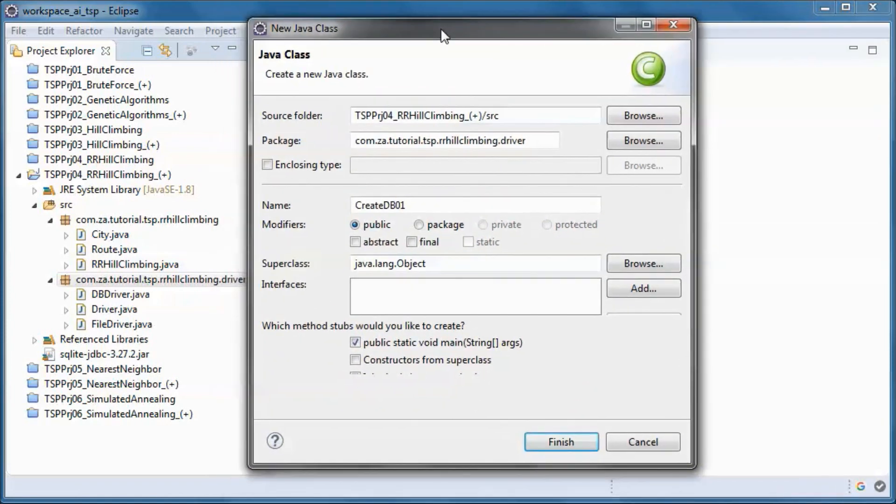
{"action": "left_click", "coordinate": [560, 442]}
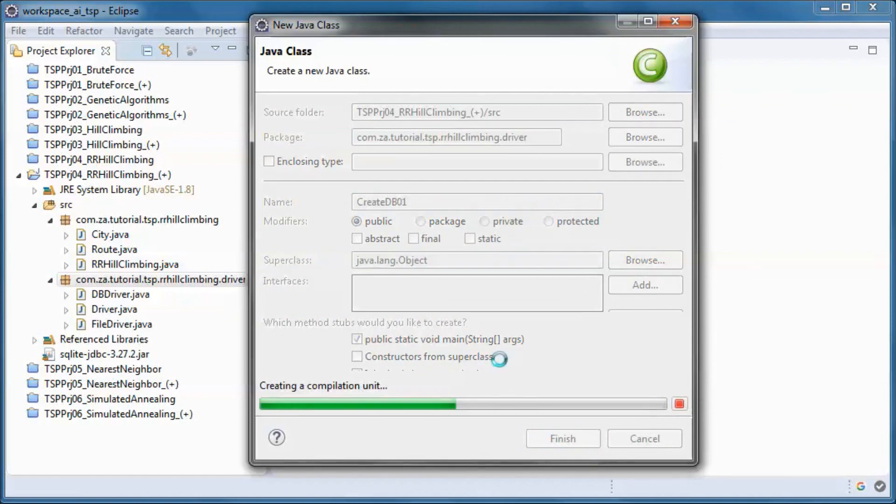
{"action": "left_click", "coordinate": [562, 439]}
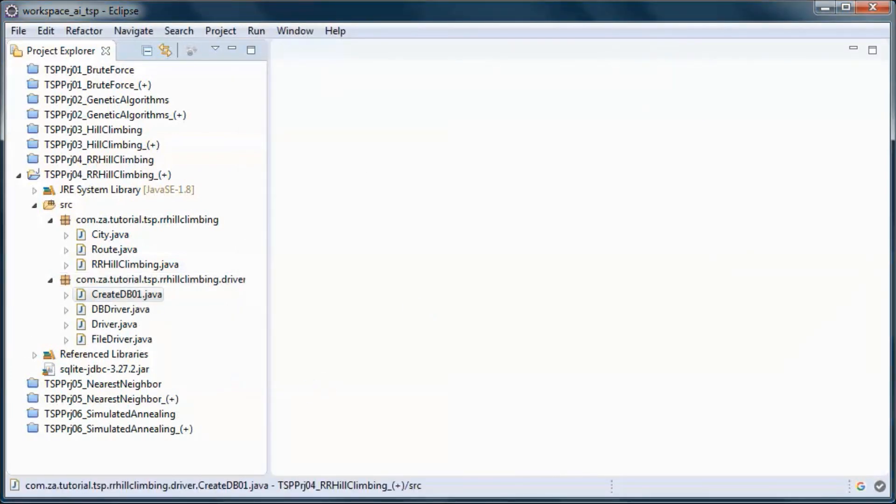
Bring CreateDB01.java and DBDriver.java up in the editor.
{"action": "double_click", "coordinate": [127, 294]}
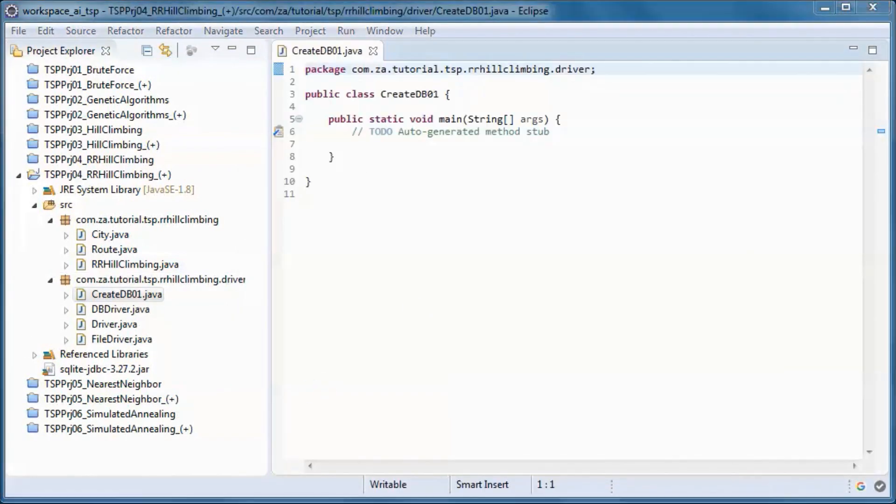
{"action": "left_click", "coordinate": [121, 309]}
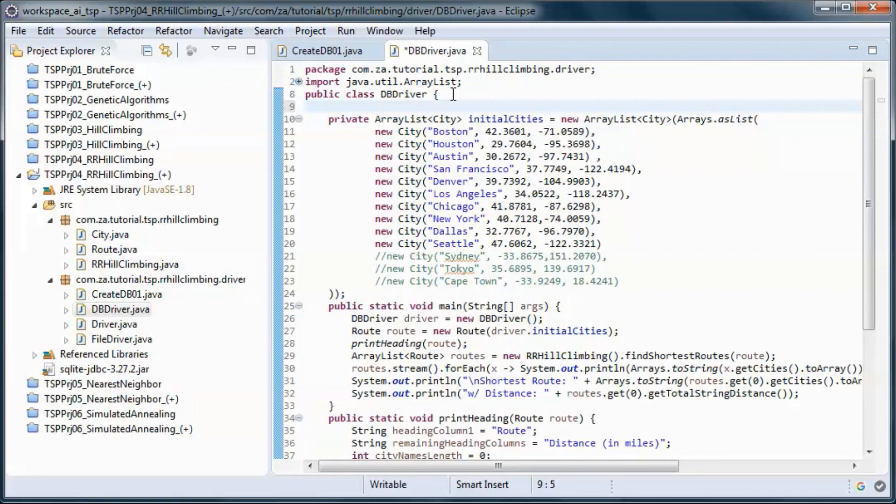
Declare static String url = "jdbc:sqlite:data.db" in DBDriver.
{"action": "type", "text": "static String url = \"jdbc:sqlite:data.db\";"}
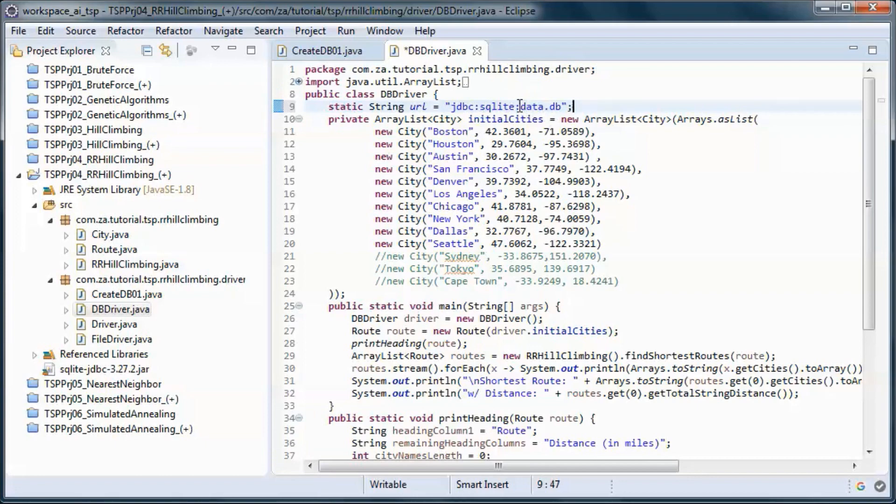
{"action": "double_click", "coordinate": [528, 107]}
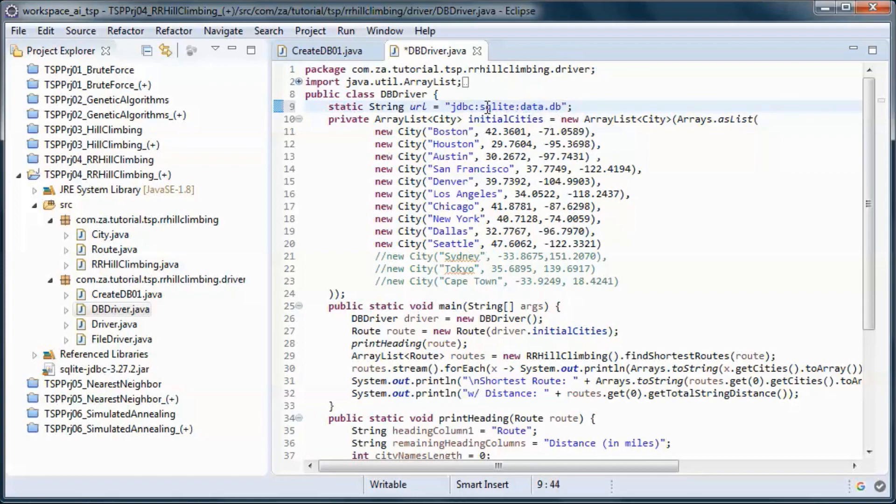
{"action": "left_click", "coordinate": [326, 50]}
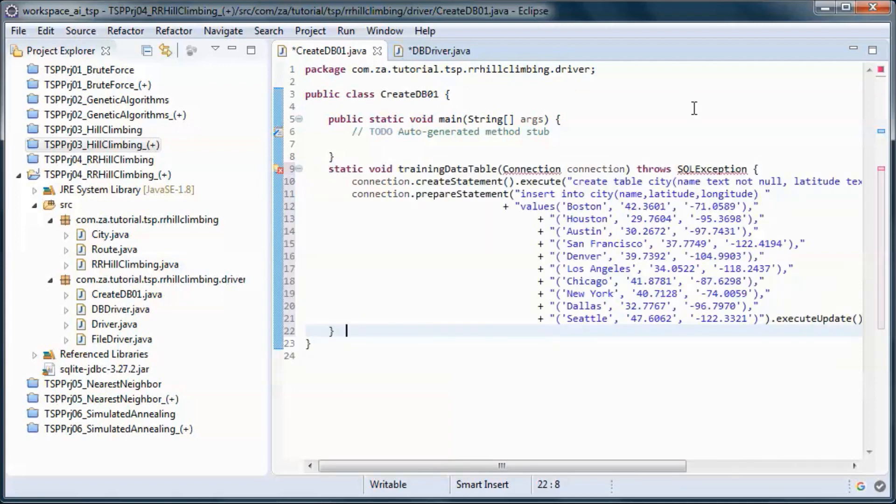
Add the trainingDataTable method to CreateDB01 and import java.sql SQLException and Connection.
{"action": "left_click", "coordinate": [711, 169]}
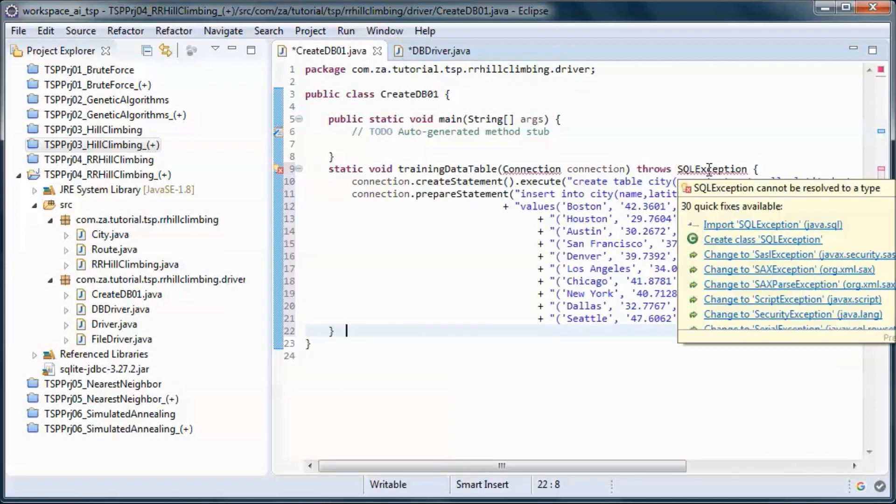
{"action": "left_click", "coordinate": [772, 224]}
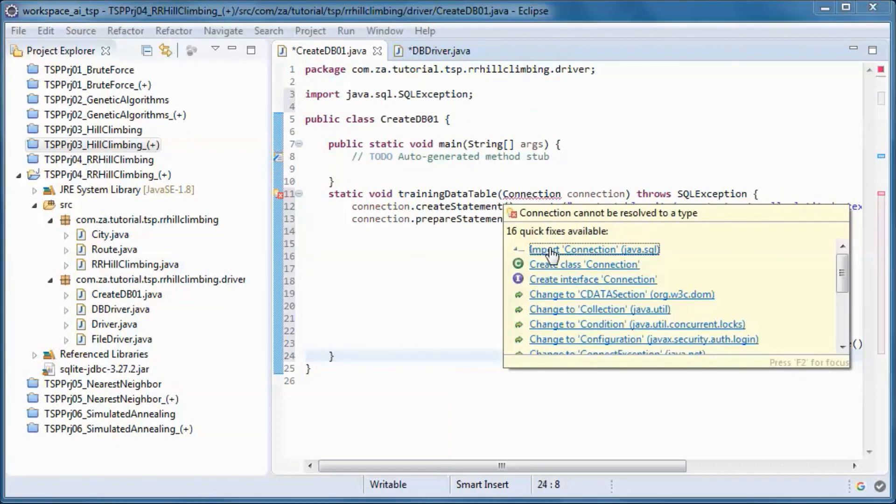
{"action": "left_click", "coordinate": [593, 249]}
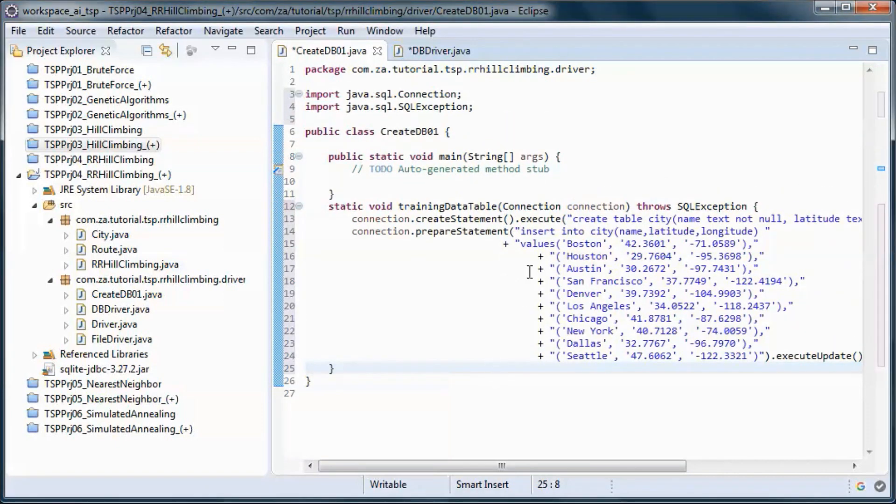
{"action": "left_click_drag", "start_coordinate": [551, 243], "coordinate": [757, 356]}
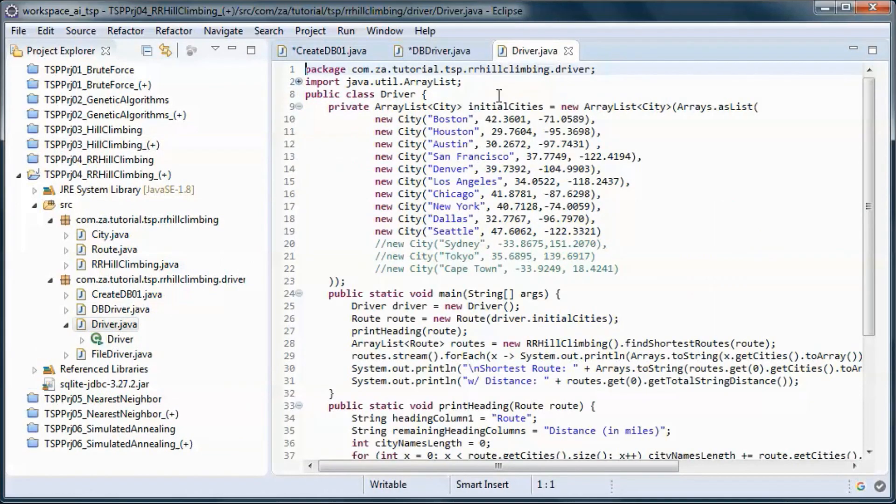
Write CreateDB01 main: DriverManager.getConnection(DBDriver.url), println "new db created.", and trainingDataTable(connection).
{"action": "left_click_drag", "start_coordinate": [374, 118], "coordinate": [603, 157]}
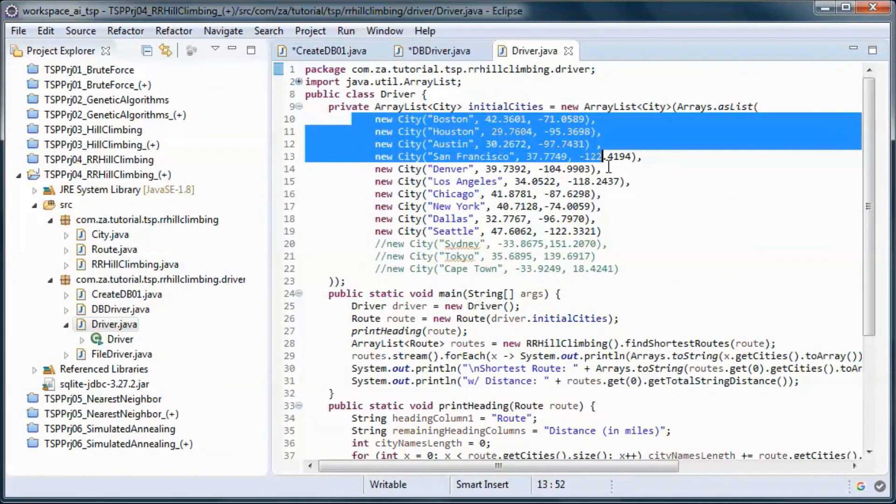
{"action": "left_click", "coordinate": [600, 231]}
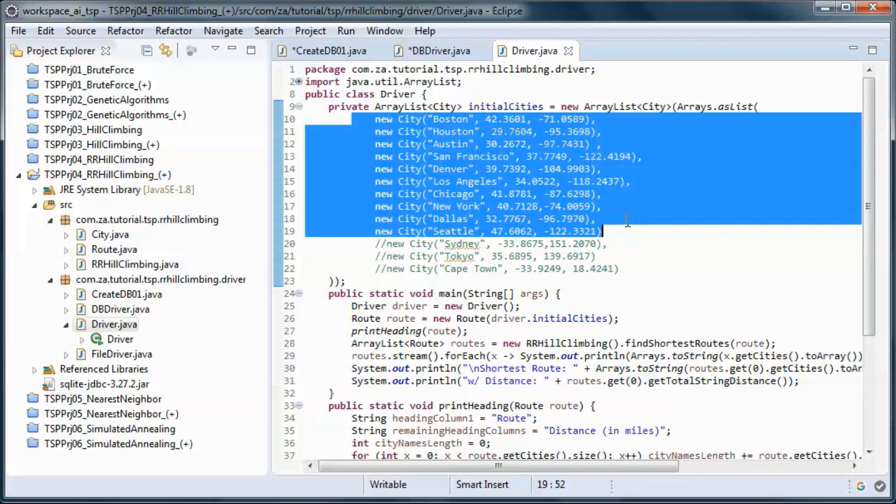
{"action": "left_click", "coordinate": [597, 218]}
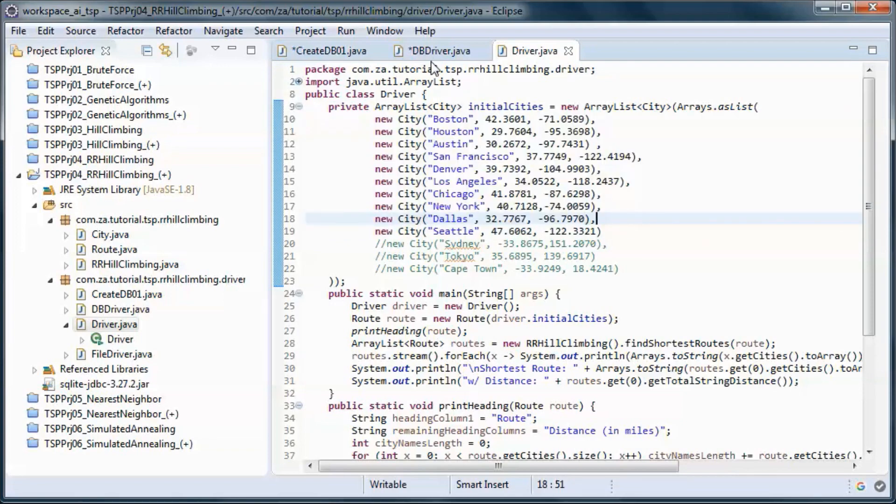
{"action": "left_click", "coordinate": [328, 50]}
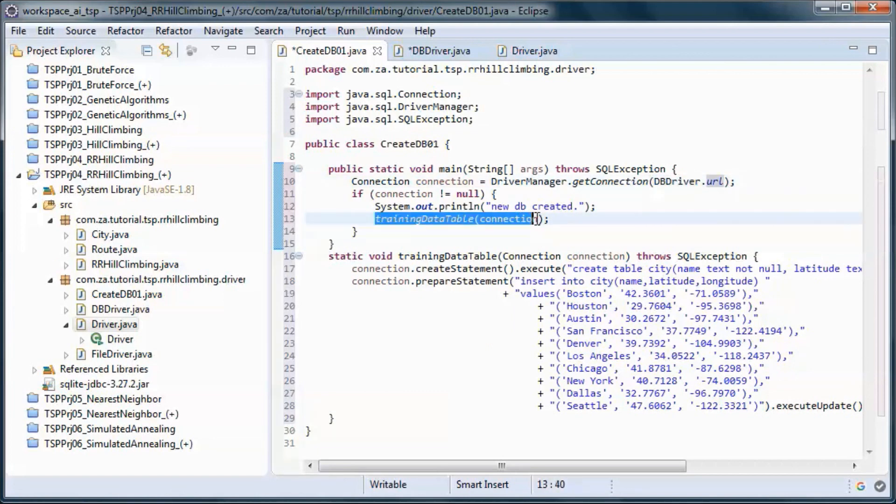
{"action": "left_click", "coordinate": [488, 238]}
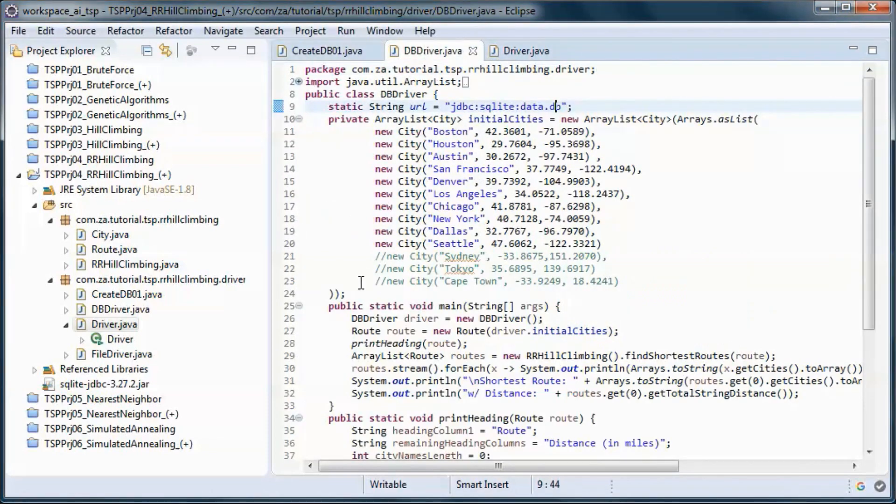
Add a line after the url field and import java.sql.SQLException via the quick fix.
{"action": "left_click", "coordinate": [577, 106]}
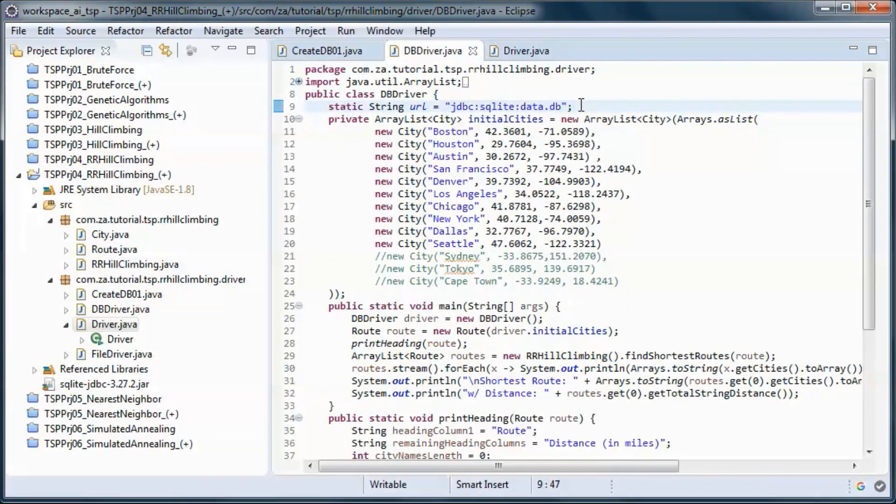
{"action": "key", "text": "enter"}
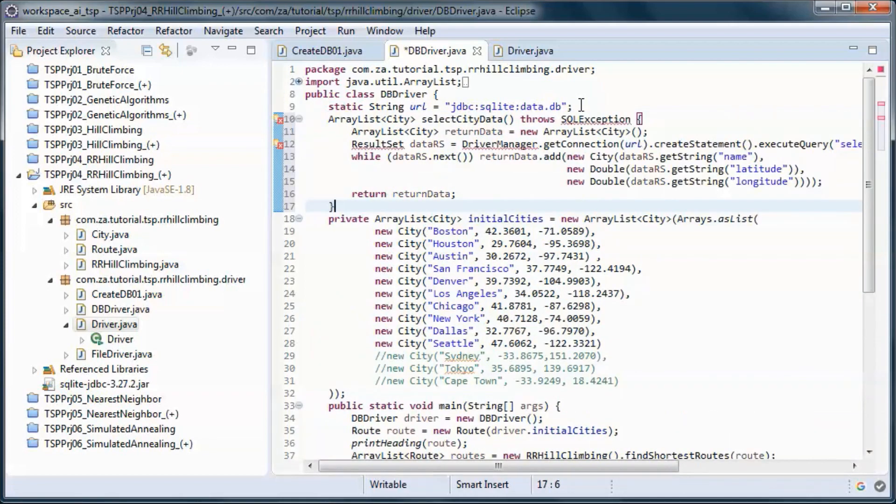
{"action": "left_click", "coordinate": [642, 119]}
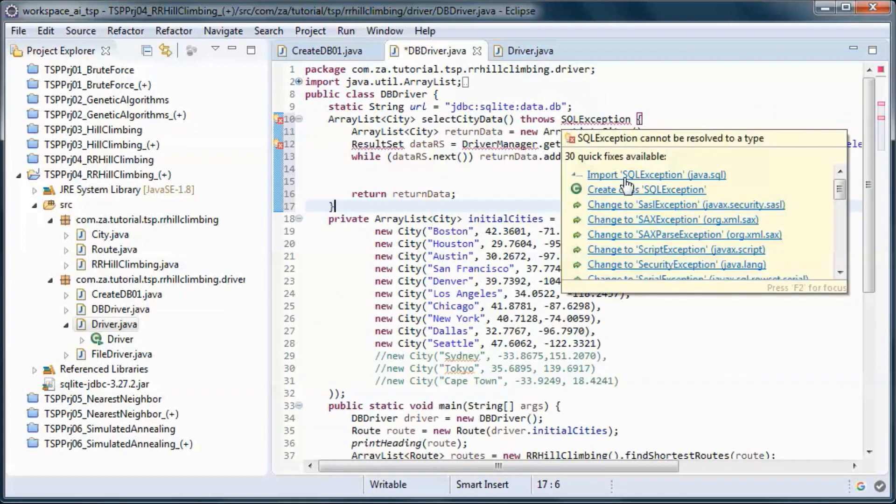
{"action": "left_click", "coordinate": [655, 175]}
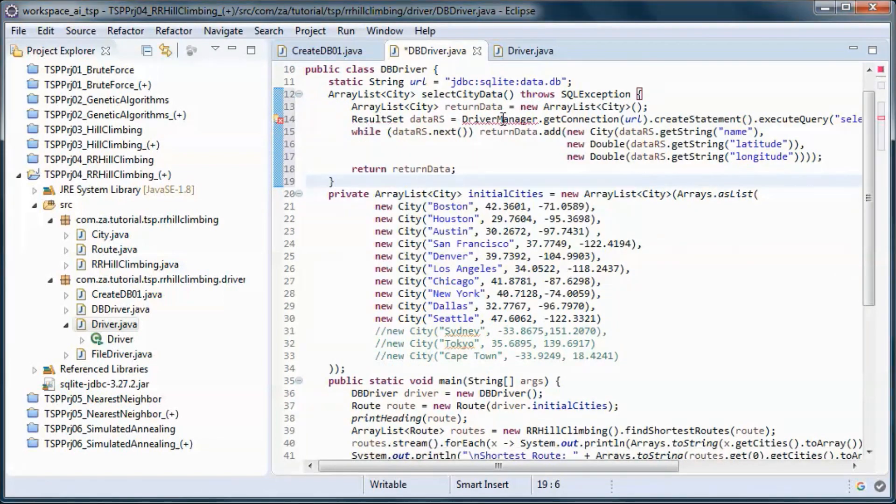
Terminate 'return returnData' with a semicolon and delete the hard-coded initialCities list.
{"action": "scroll", "scroll_direction": "down", "scroll_amount": 3}
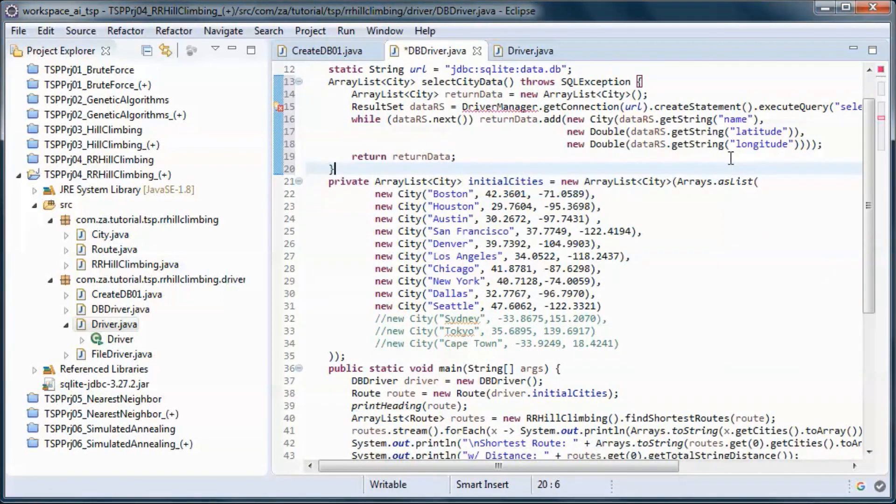
{"action": "left_click_drag", "start_coordinate": [400, 466], "coordinate": [589, 466]}
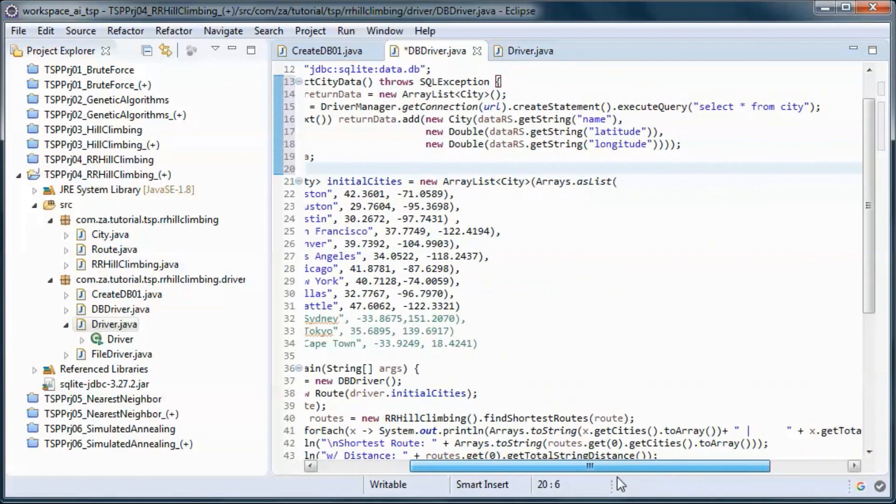
{"action": "double_click", "coordinate": [743, 107]}
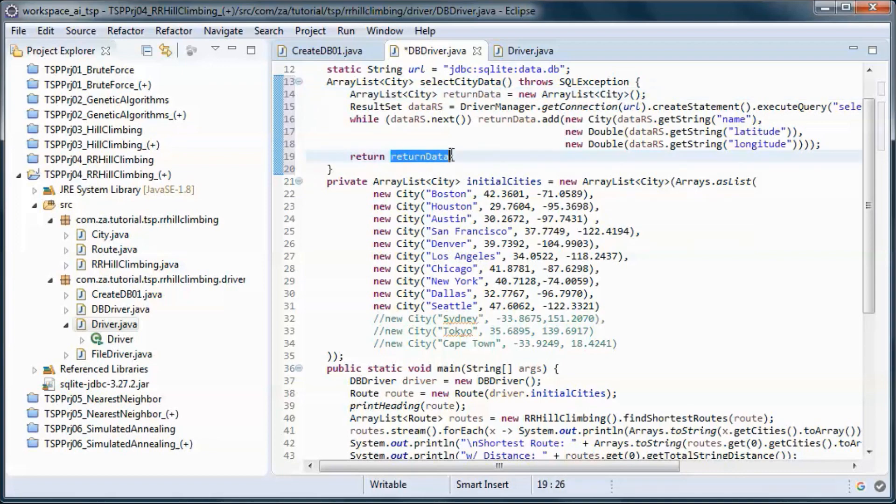
{"action": "type", "text": ";"}
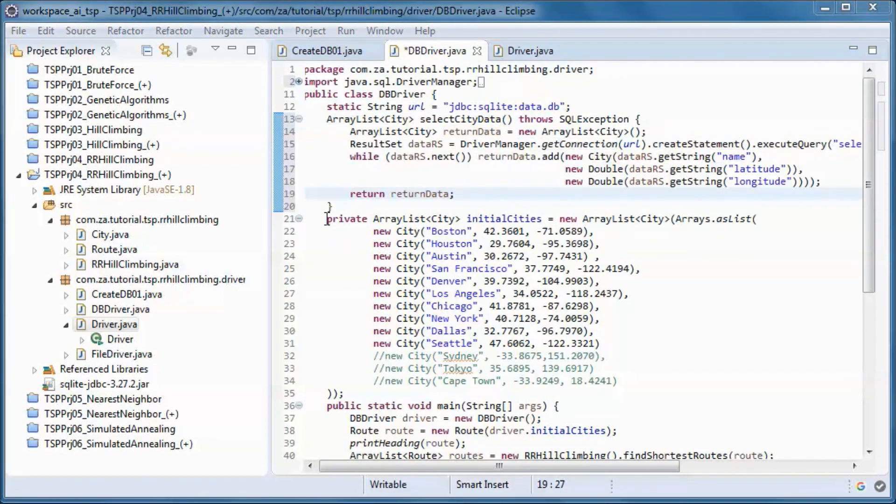
{"action": "left_click_drag", "start_coordinate": [326, 219], "coordinate": [342, 393]}
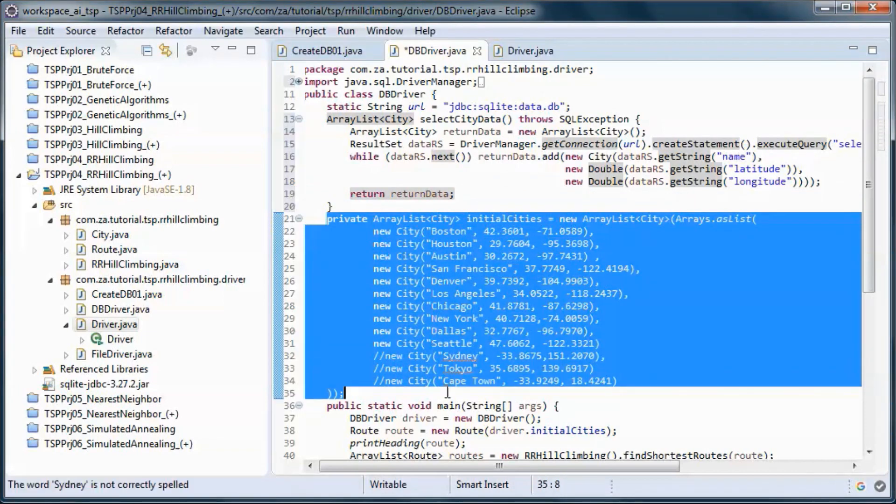
{"action": "key", "text": "Delete"}
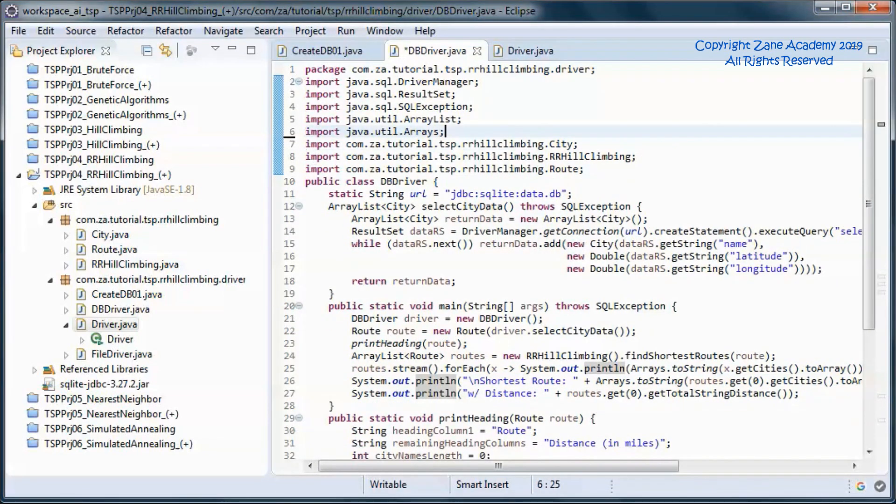
Save DBDriver, run it and check the console's shortest route distance of 6977.68.
{"action": "key", "text": "ctrl+s"}
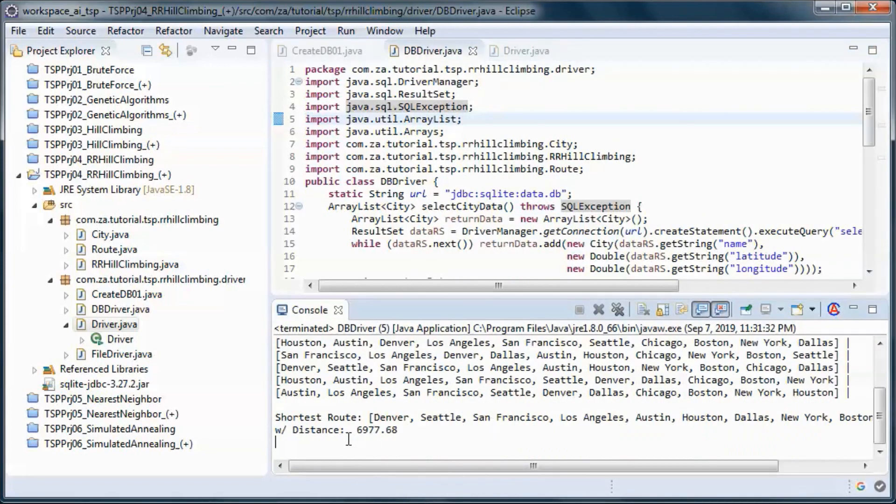
{"action": "double_click", "coordinate": [376, 430]}
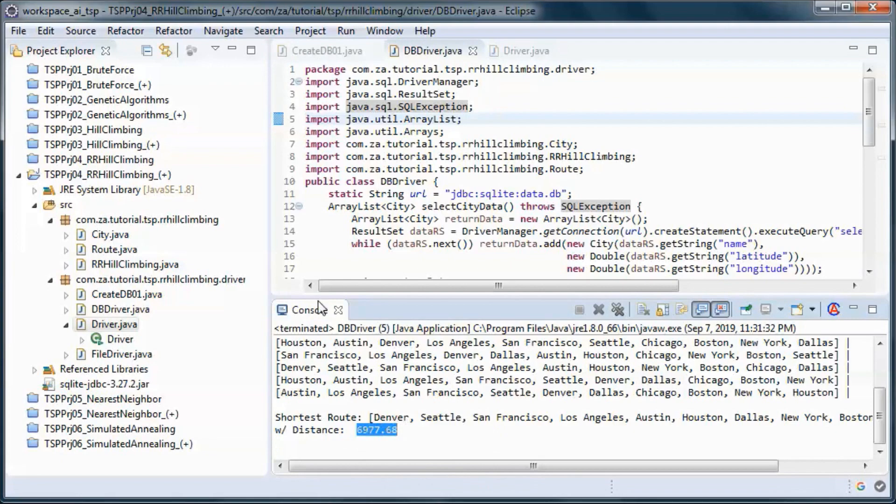
{"action": "double_click", "coordinate": [309, 309]}
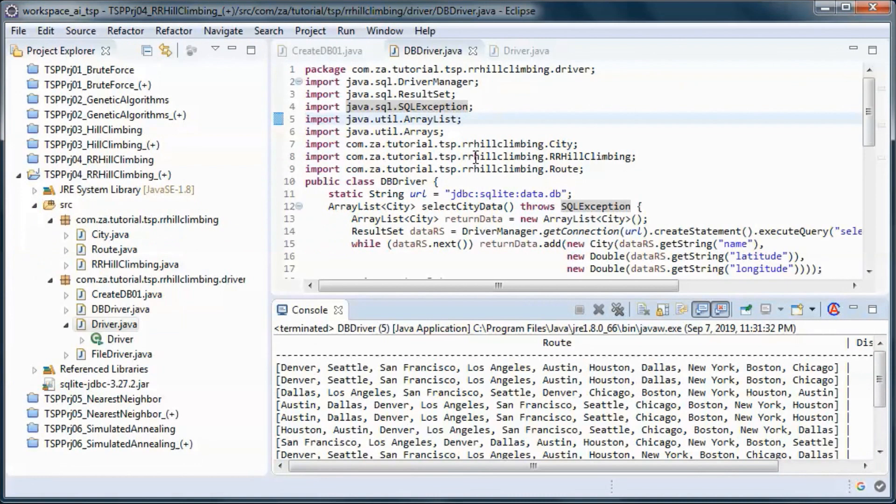
{"action": "left_click", "coordinate": [526, 51]}
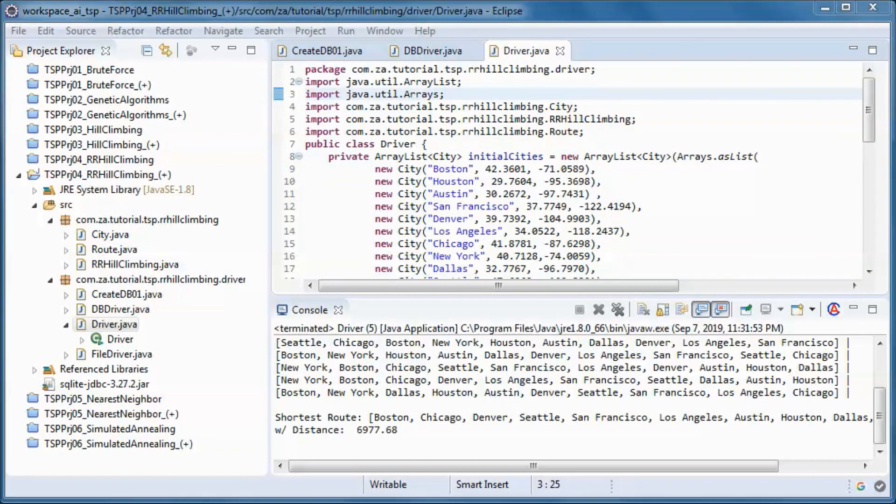
Create a new plain file named cities in the TSPPrj04_RRHillClimbing_(+) project.
{"action": "right_click", "coordinate": [105, 174]}
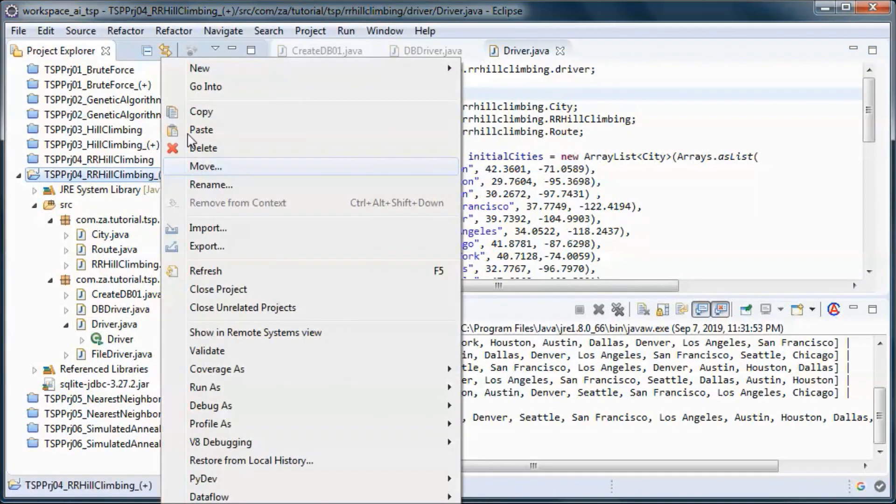
{"action": "left_click", "coordinate": [199, 68]}
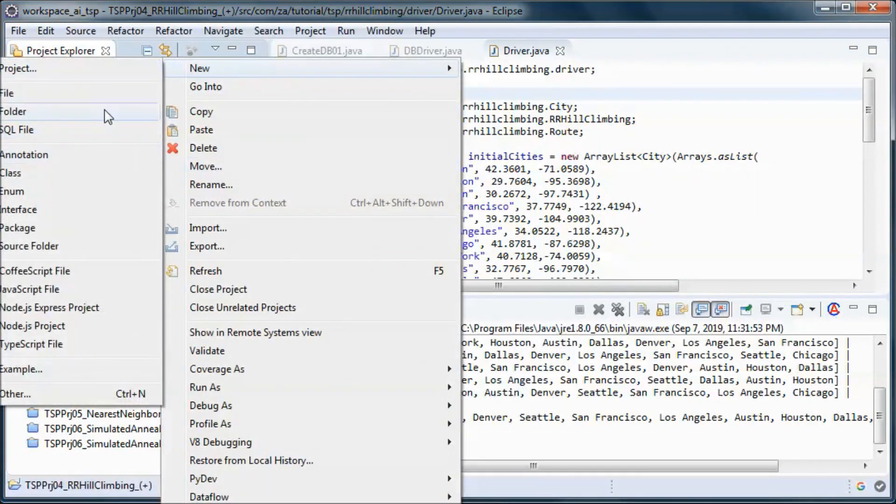
{"action": "left_click", "coordinate": [7, 93]}
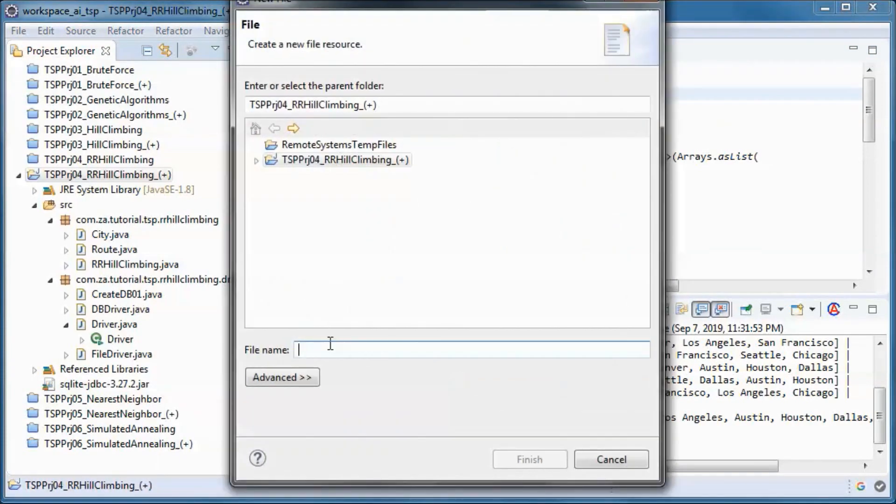
{"action": "type", "text": "cities"}
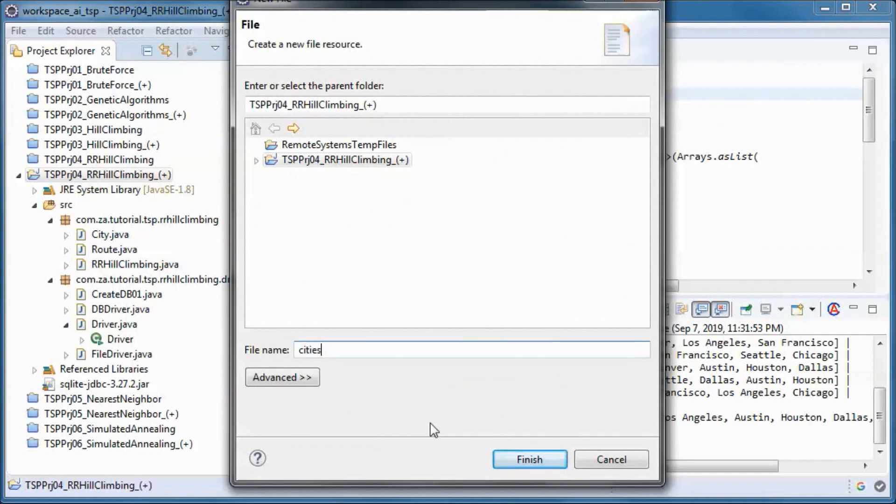
{"action": "left_click", "coordinate": [529, 459]}
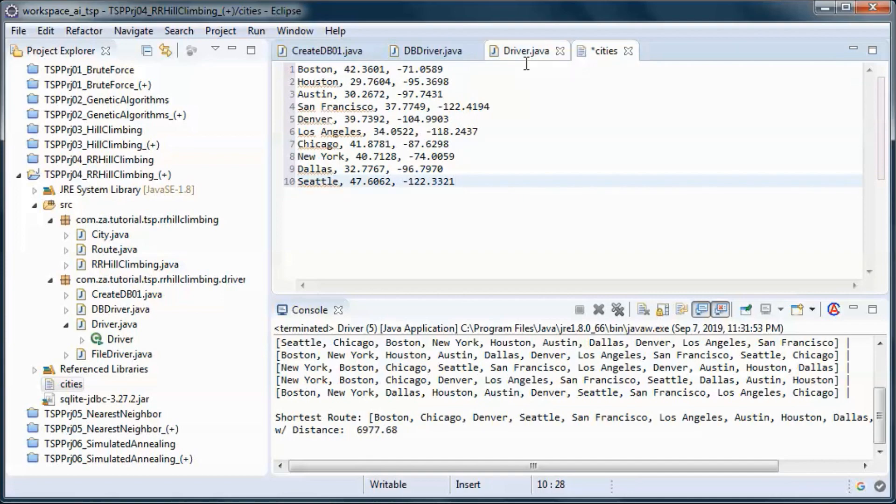
Fill the cities file with the ten city lines copied from the Driver source.
{"action": "left_click", "coordinate": [525, 50]}
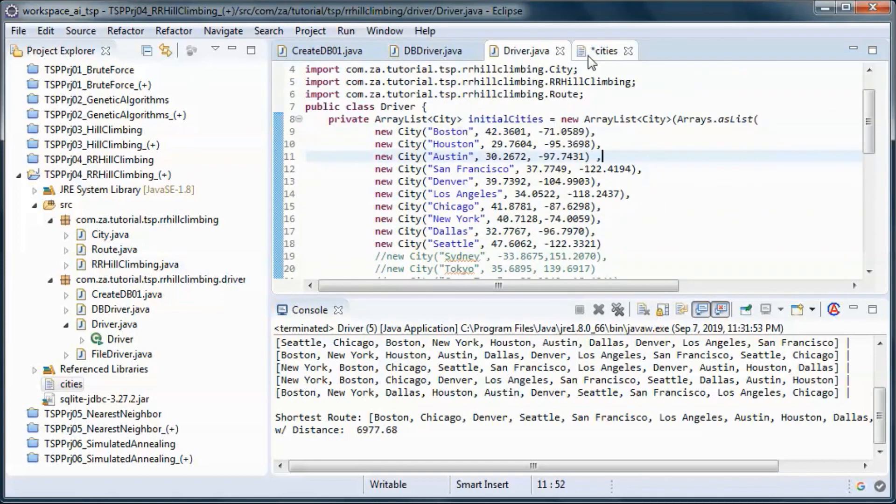
{"action": "left_click", "coordinate": [606, 51]}
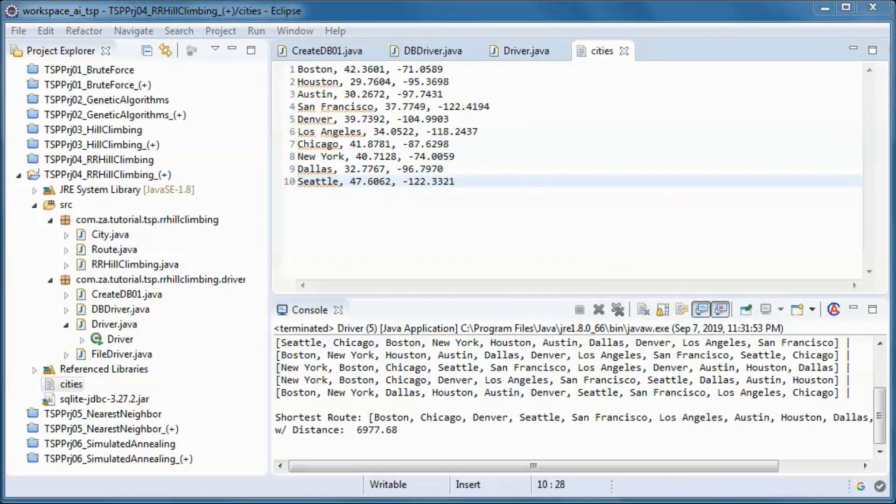
{"action": "left_click", "coordinate": [123, 355]}
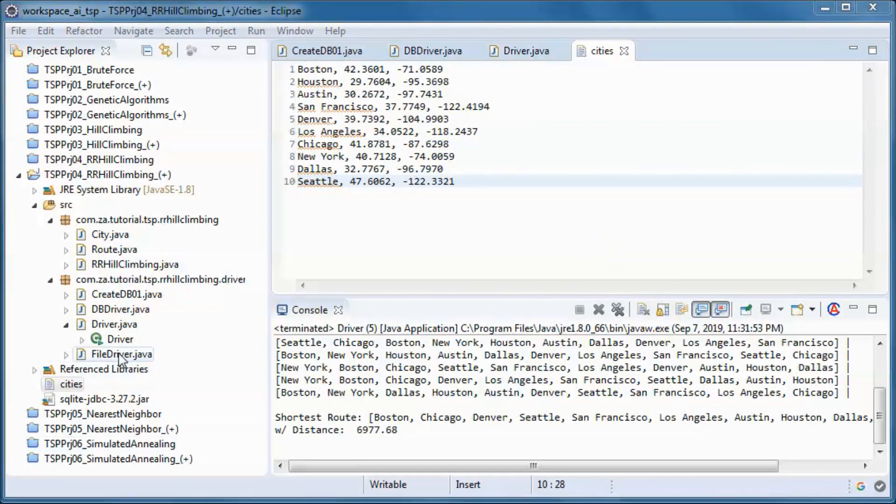
Open FileDriver.java, import BufferedReader via quick fix and review the cities-file reading loop.
{"action": "double_click", "coordinate": [122, 355]}
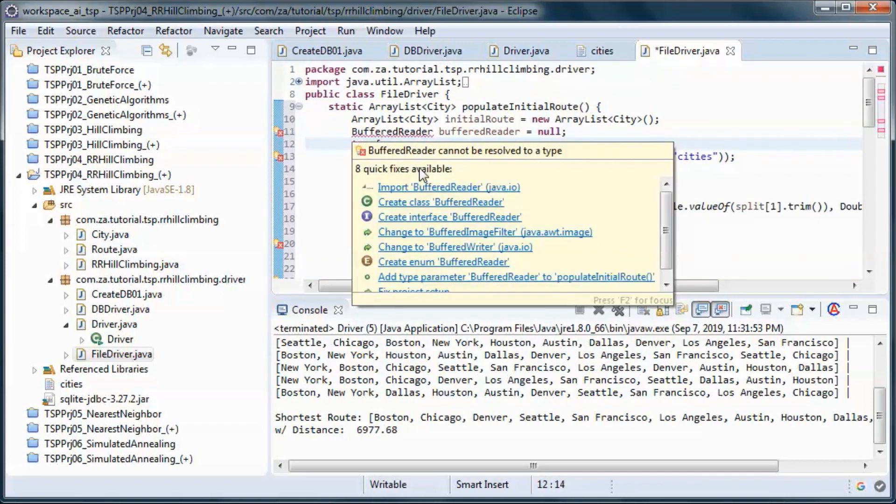
{"action": "left_click", "coordinate": [448, 187]}
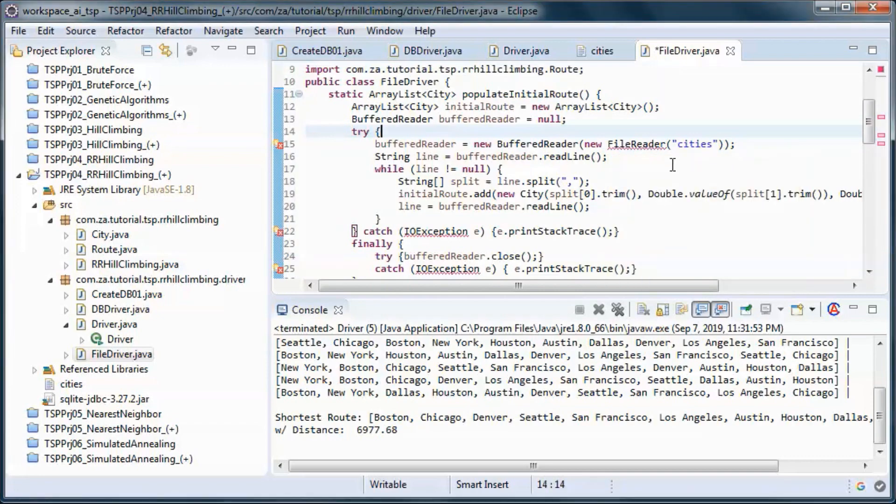
{"action": "double_click", "coordinate": [694, 144]}
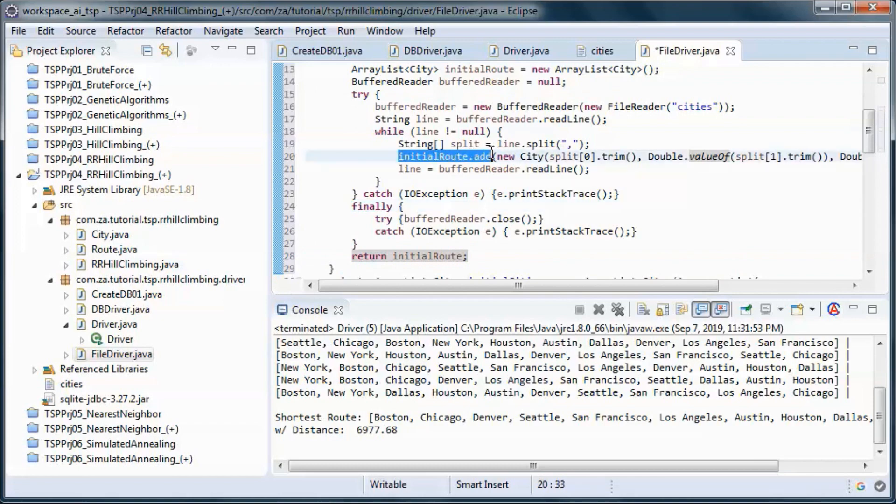
{"action": "scroll", "scroll_direction": "down", "scroll_amount": 3}
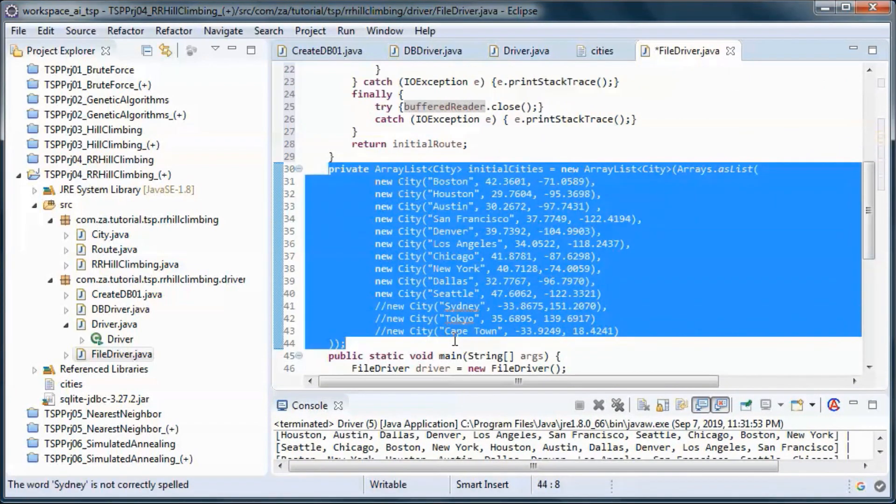
Delete the initialCities block and build the Route from populateInitialRoute() instead of driver.initialCities.
{"action": "key", "text": "Delete"}
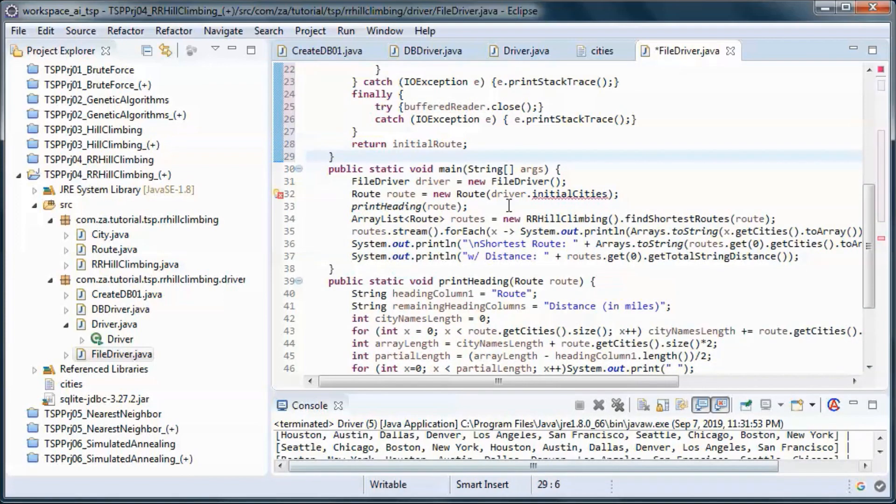
{"action": "double_click", "coordinate": [540, 194]}
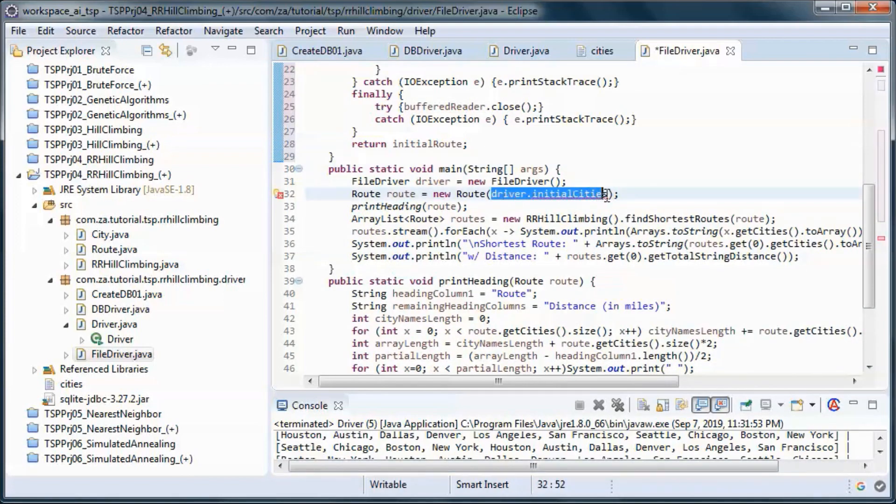
{"action": "type", "text": "populateInitialRoute()"}
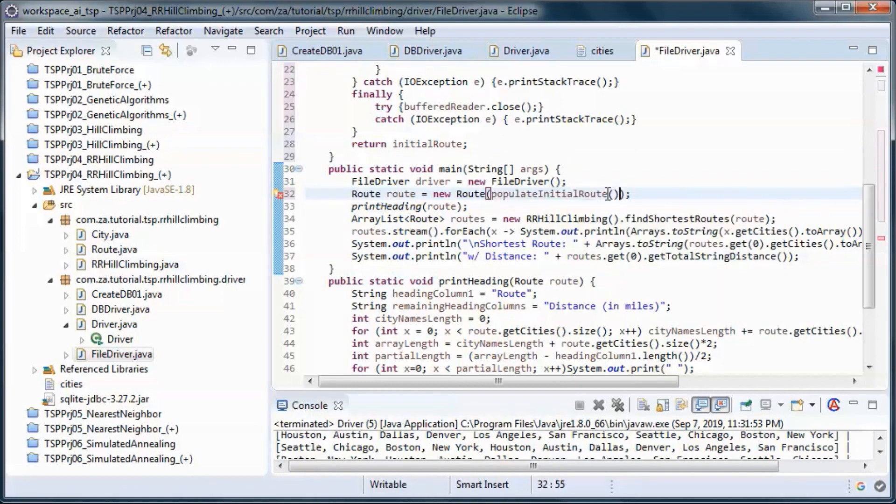
{"action": "left_click", "coordinate": [548, 194]}
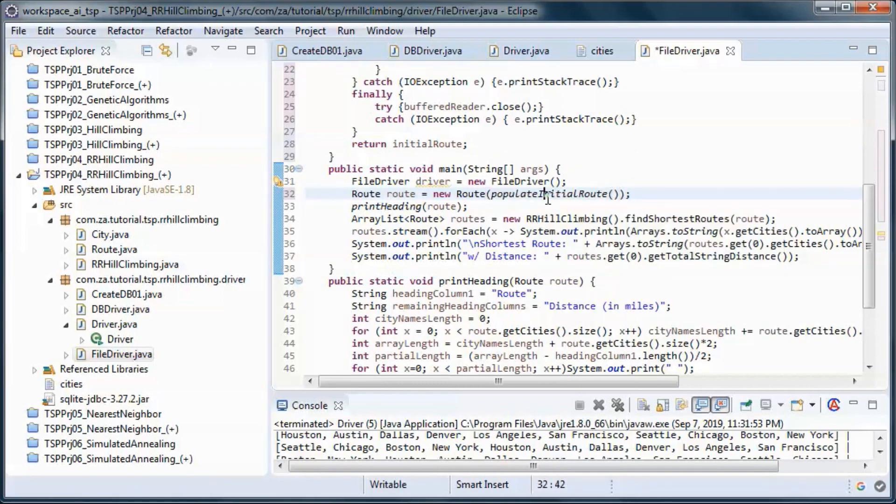
Remove the unused FileDriver driver variable line and save the file.
{"action": "double_click", "coordinate": [371, 182]}
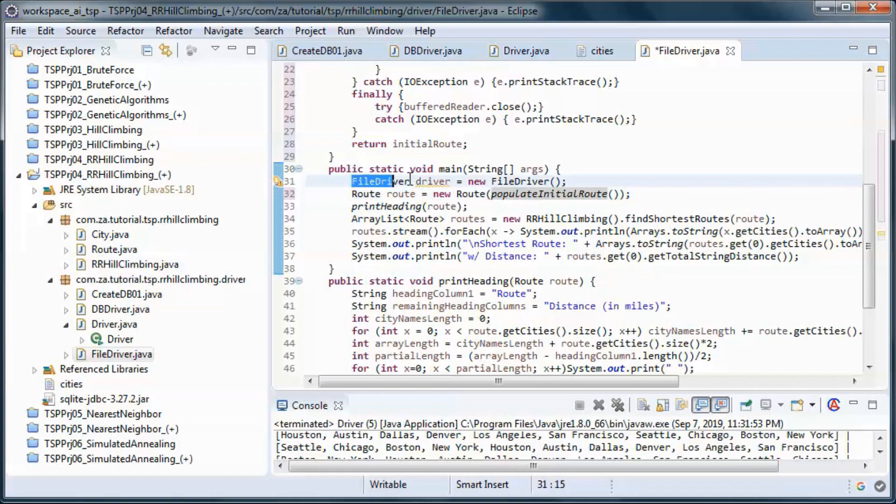
{"action": "key", "text": "Delete"}
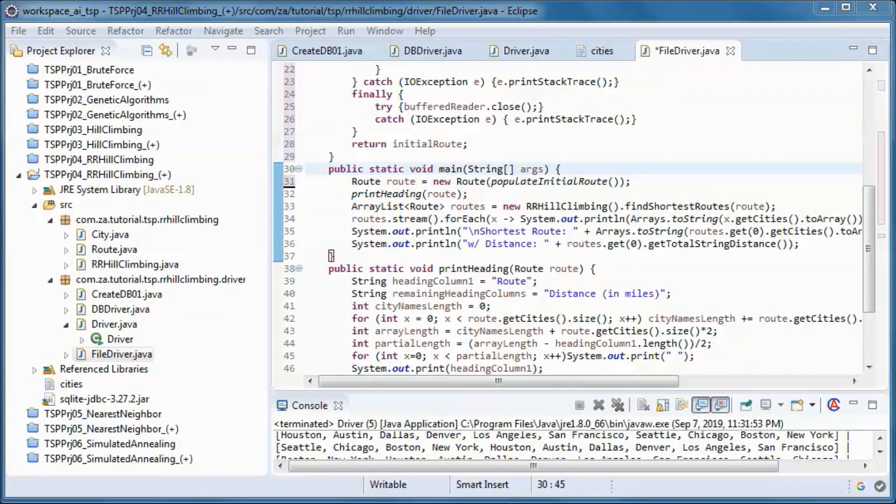
{"action": "key", "text": "ctrl+s"}
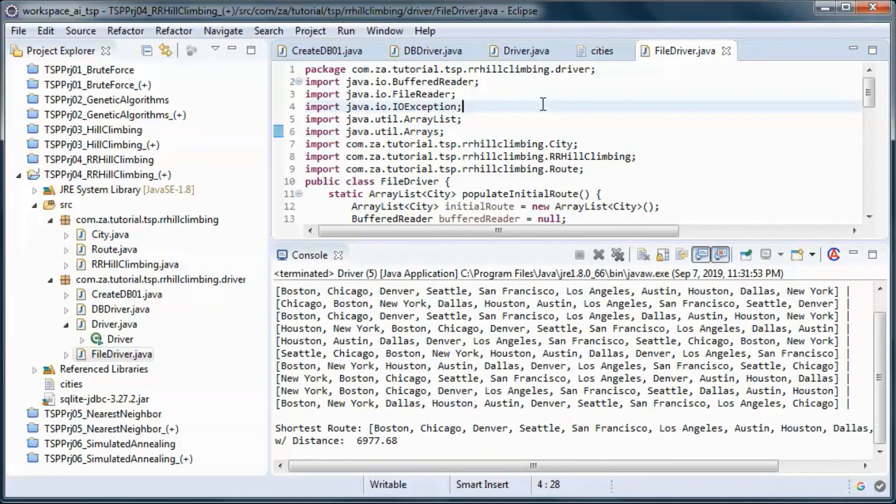
Run FileDriver as a Java application, refresh the project and locate the new data.db file.
{"action": "right_click", "coordinate": [542, 105]}
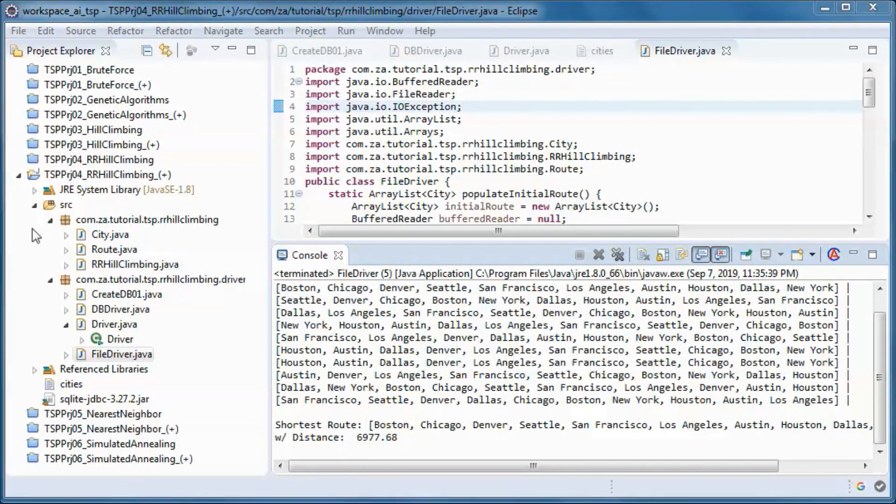
{"action": "right_click", "coordinate": [97, 175]}
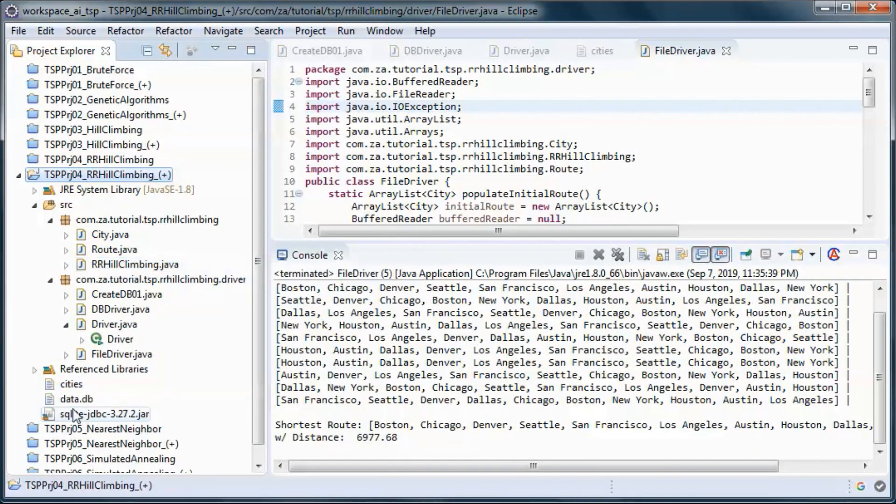
{"action": "left_click", "coordinate": [76, 398]}
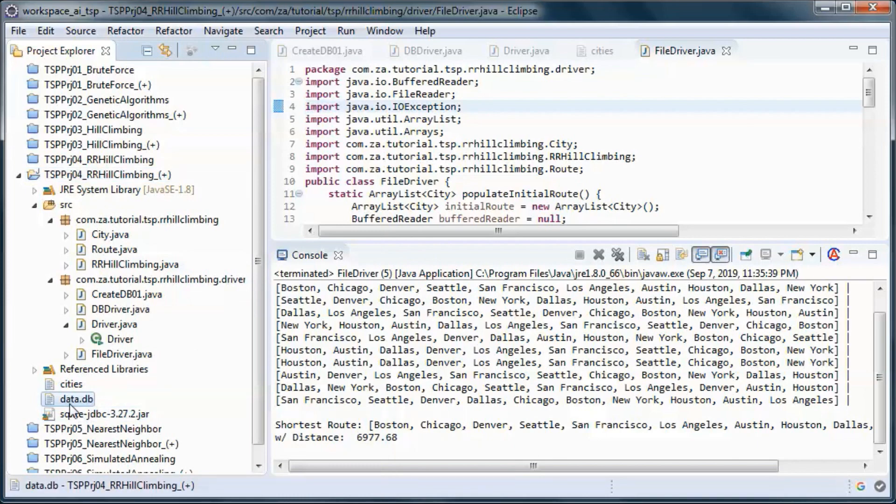